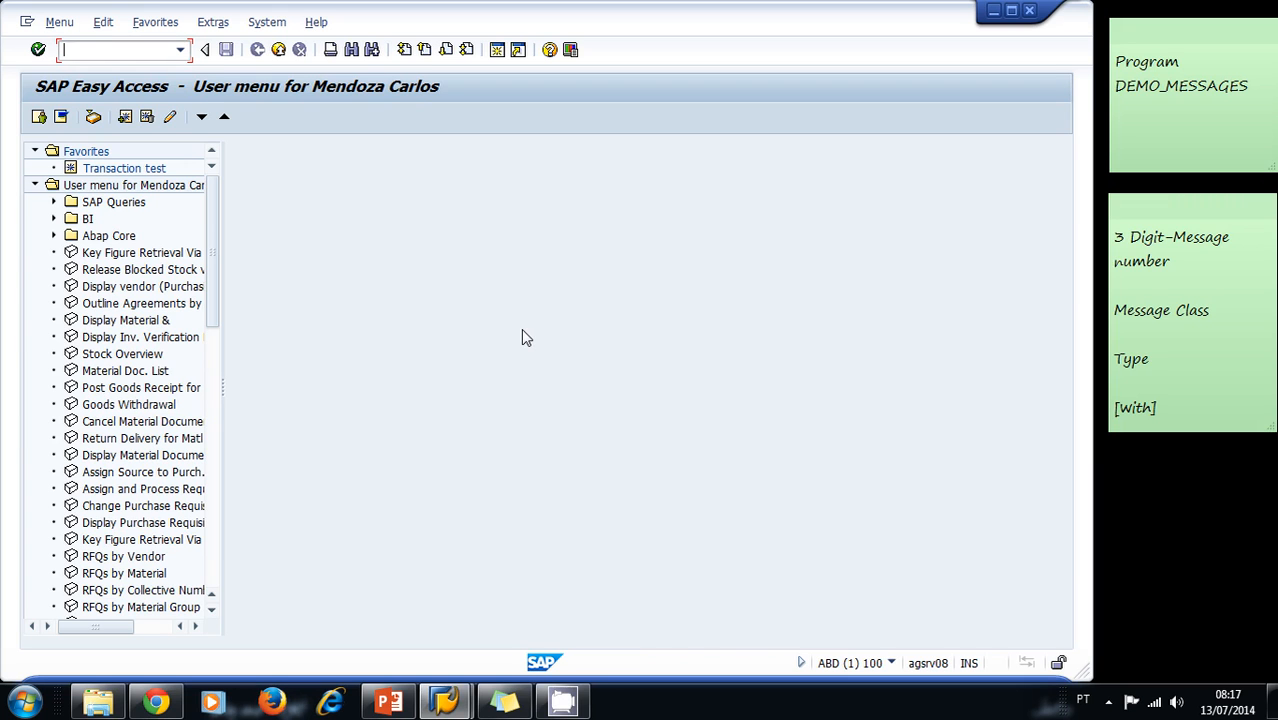
mouse_move(118, 50)
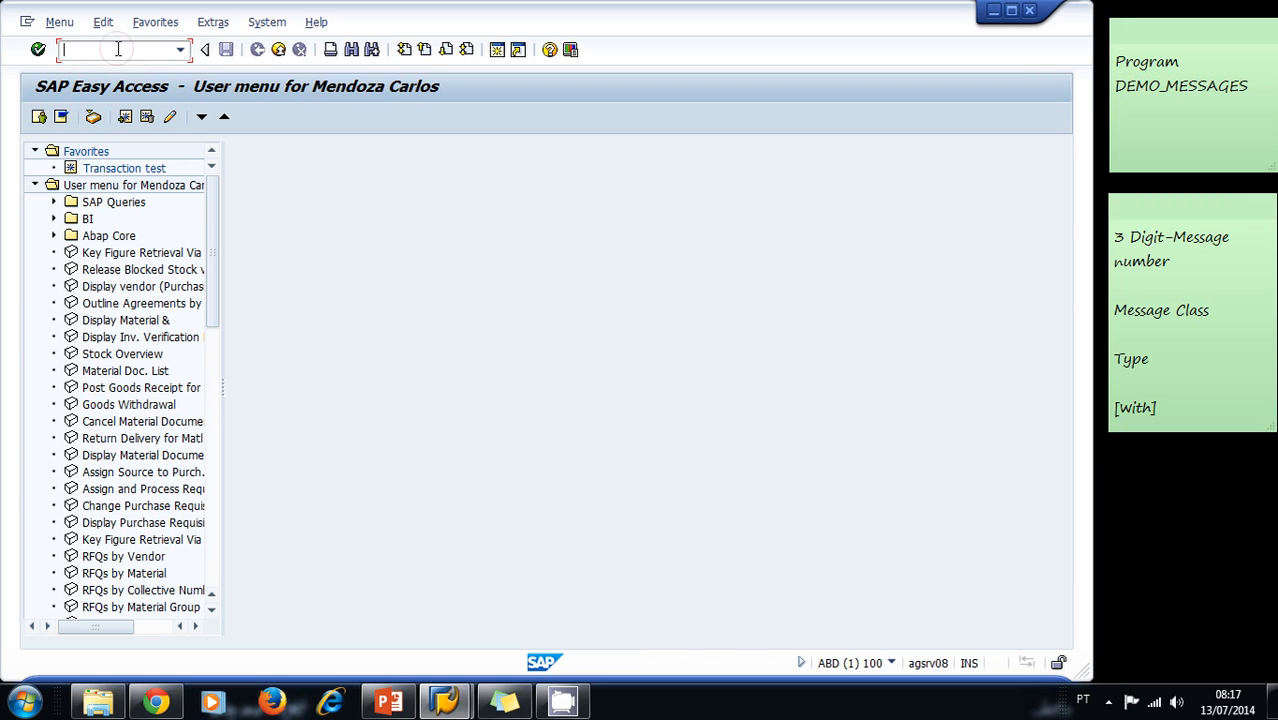
Start transaction SE38 so the ABAP Editor opens with DEMO_MESSAGES as the program.
type("se3")
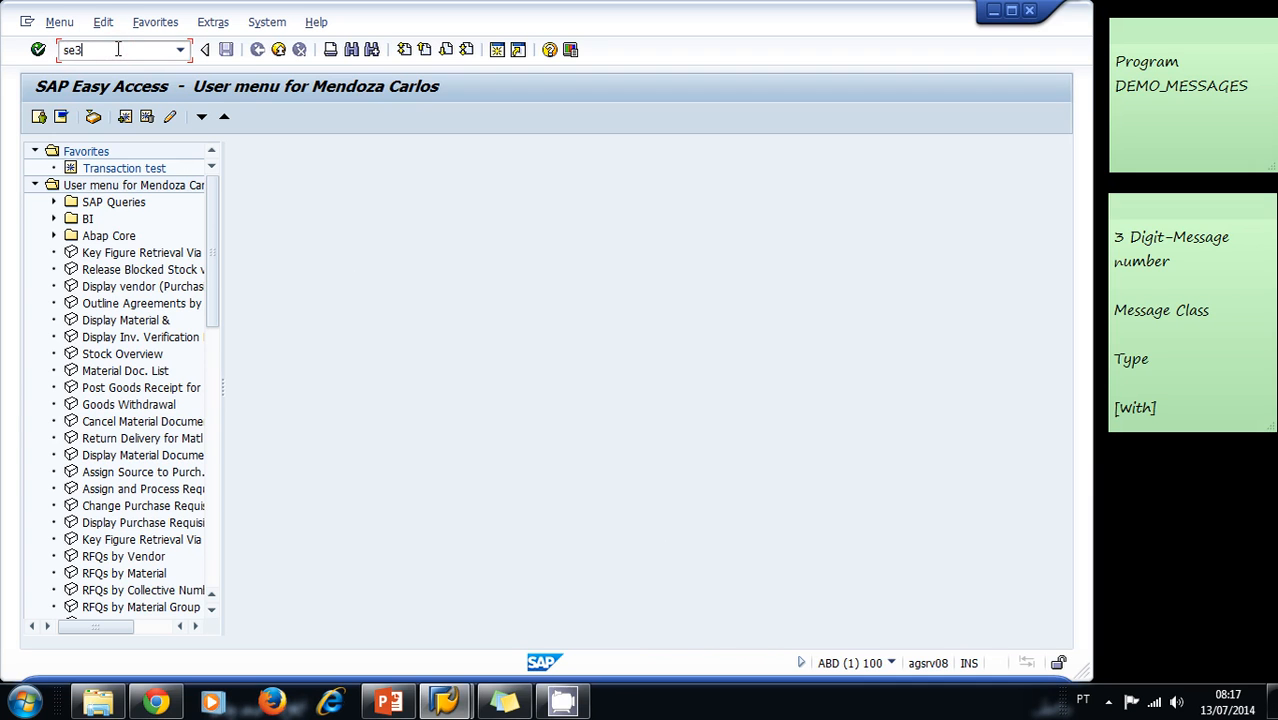
type("8")
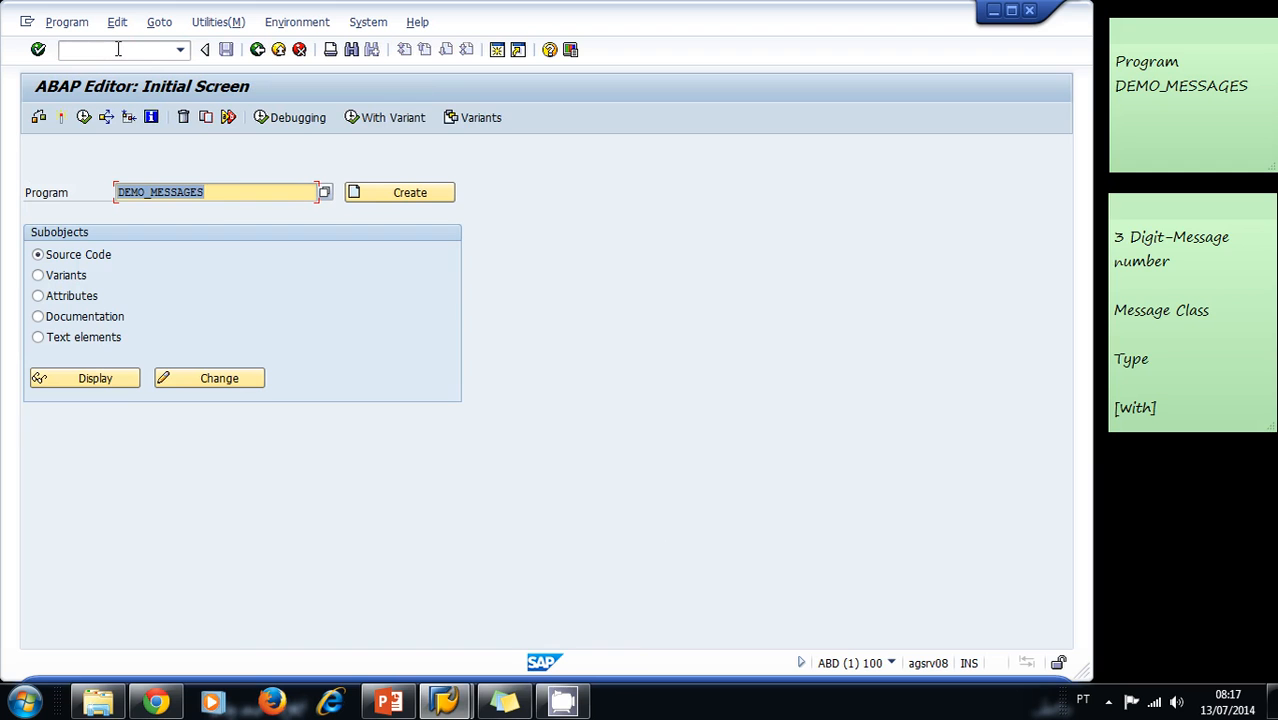
Display the DEMO_MESSAGES report source code in read mode.
left_click(238, 192)
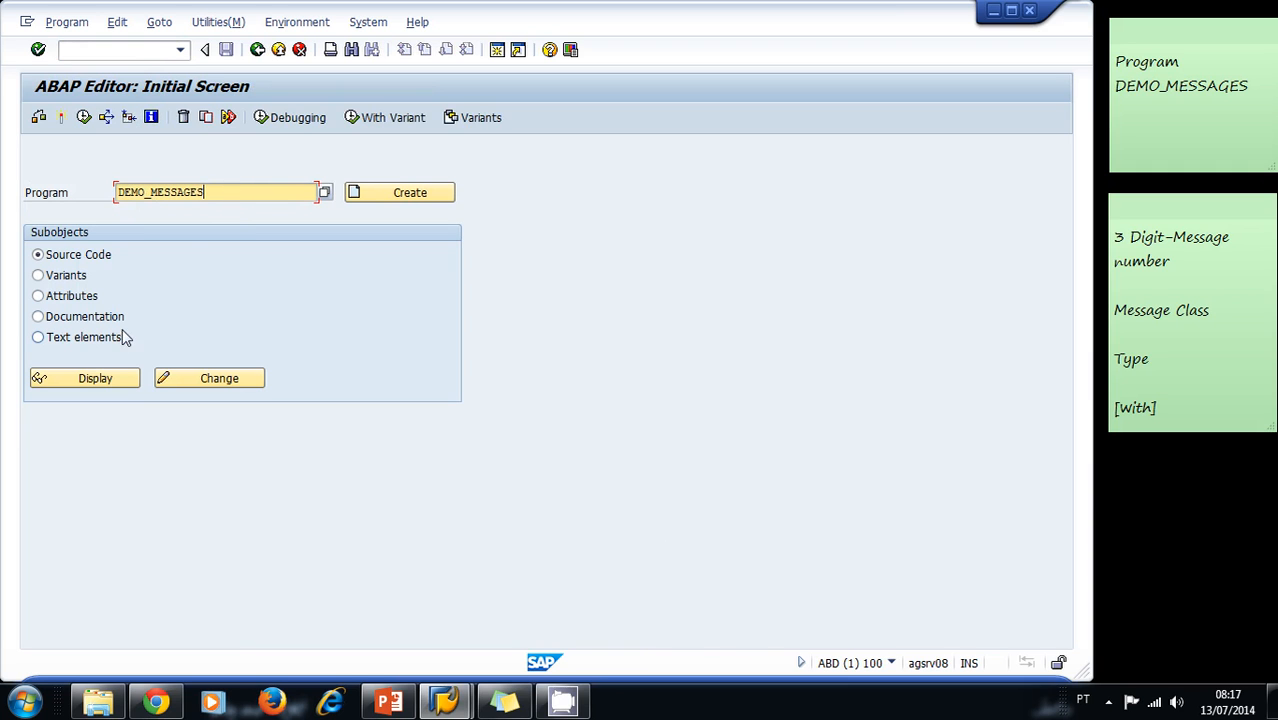
mouse_move(128, 384)
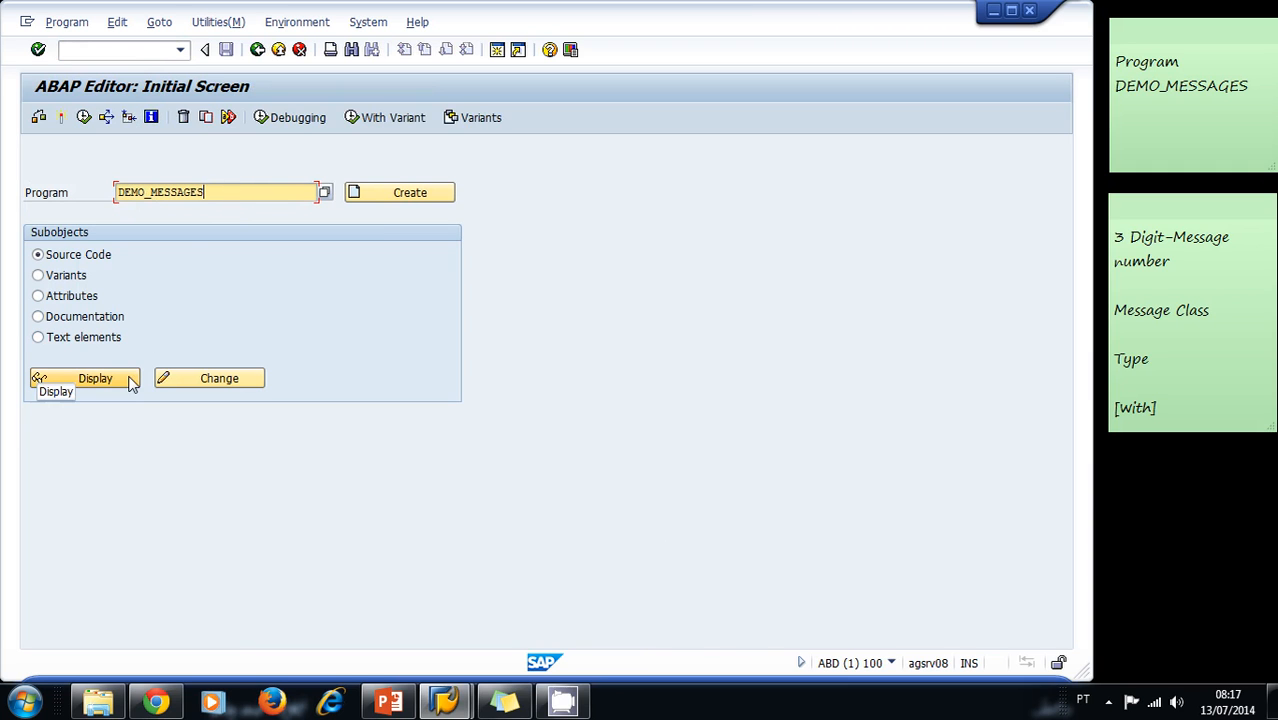
left_click(96, 378)
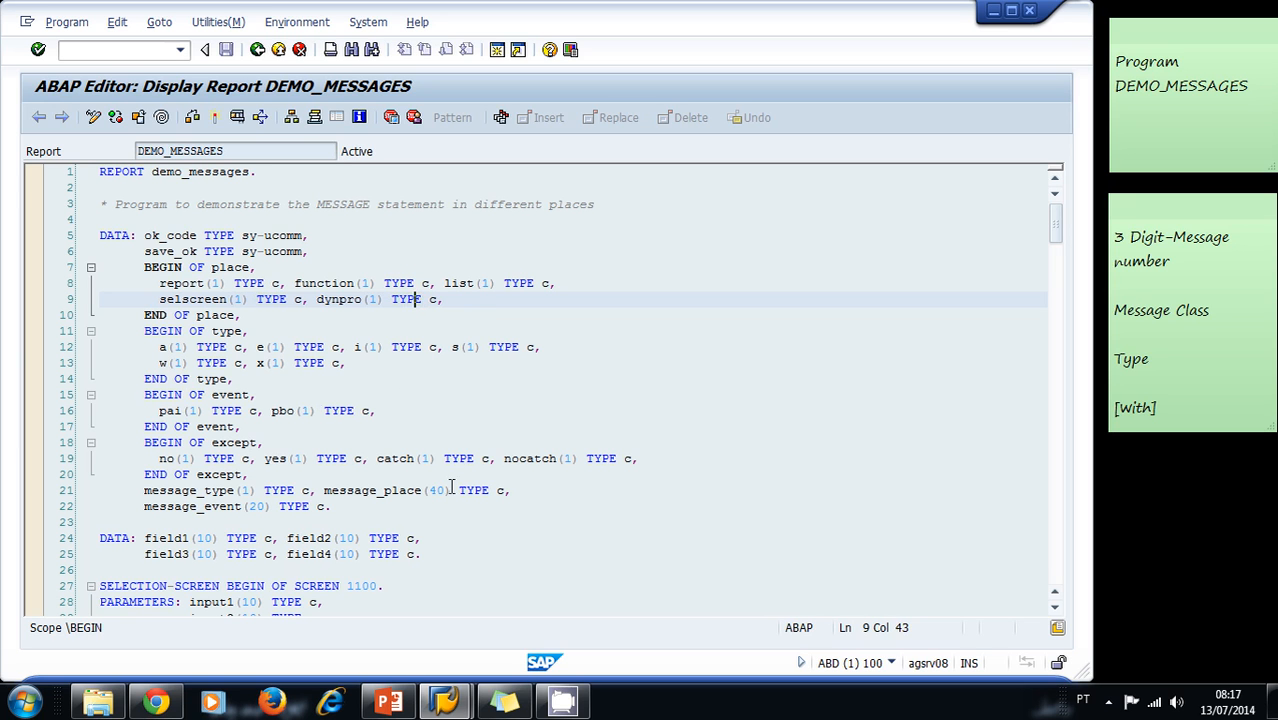
Scroll the source down to line 173 showing FORM call_message and call_function.
left_click(320, 268)
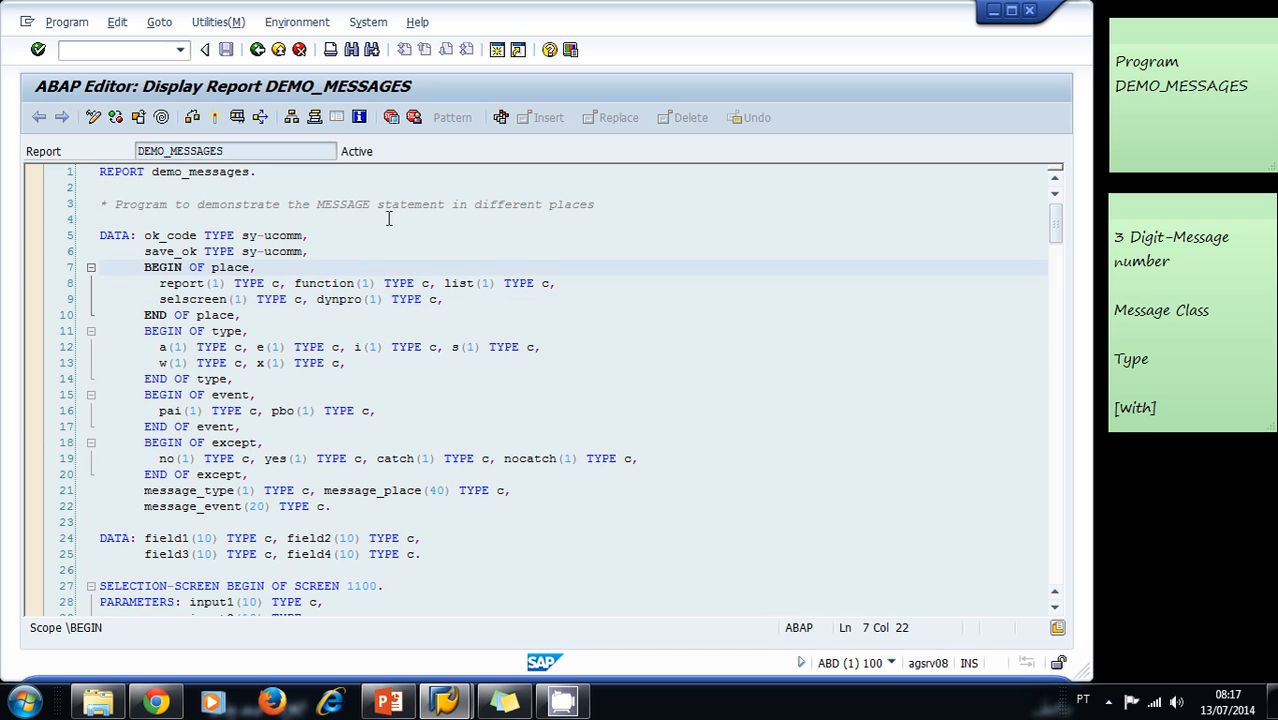
mouse_move(584, 348)
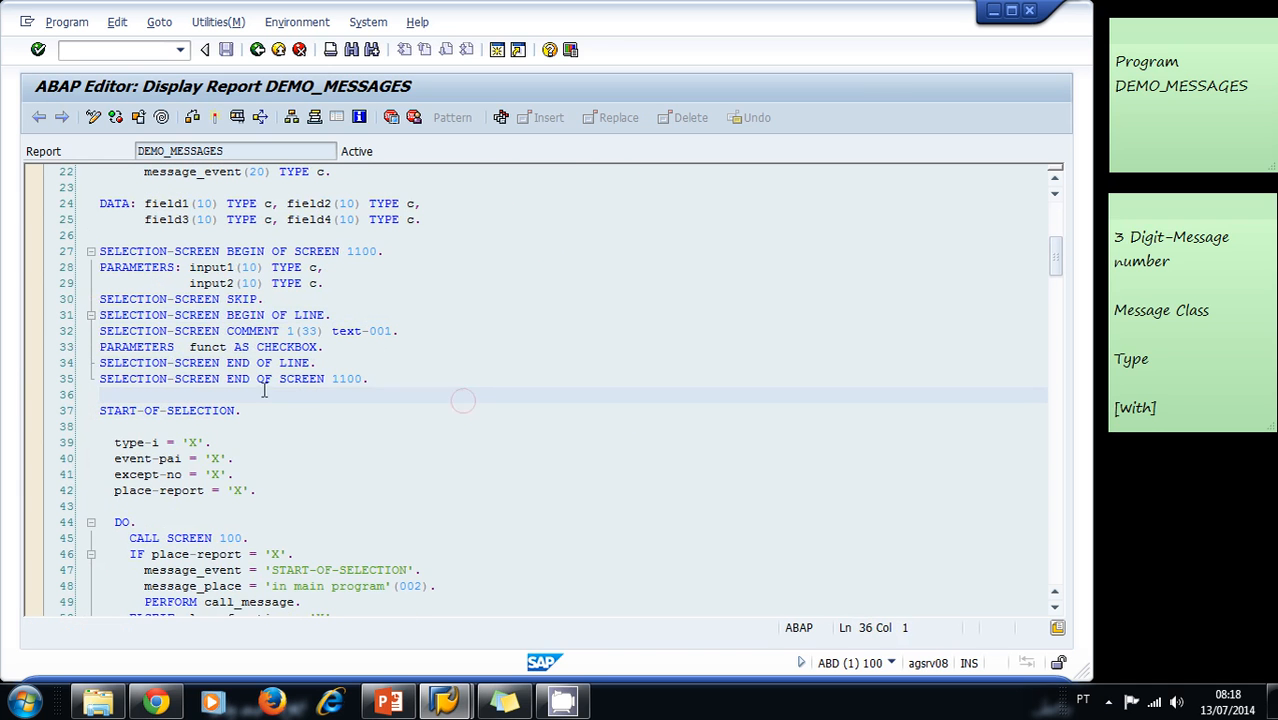
mouse_move(494, 400)
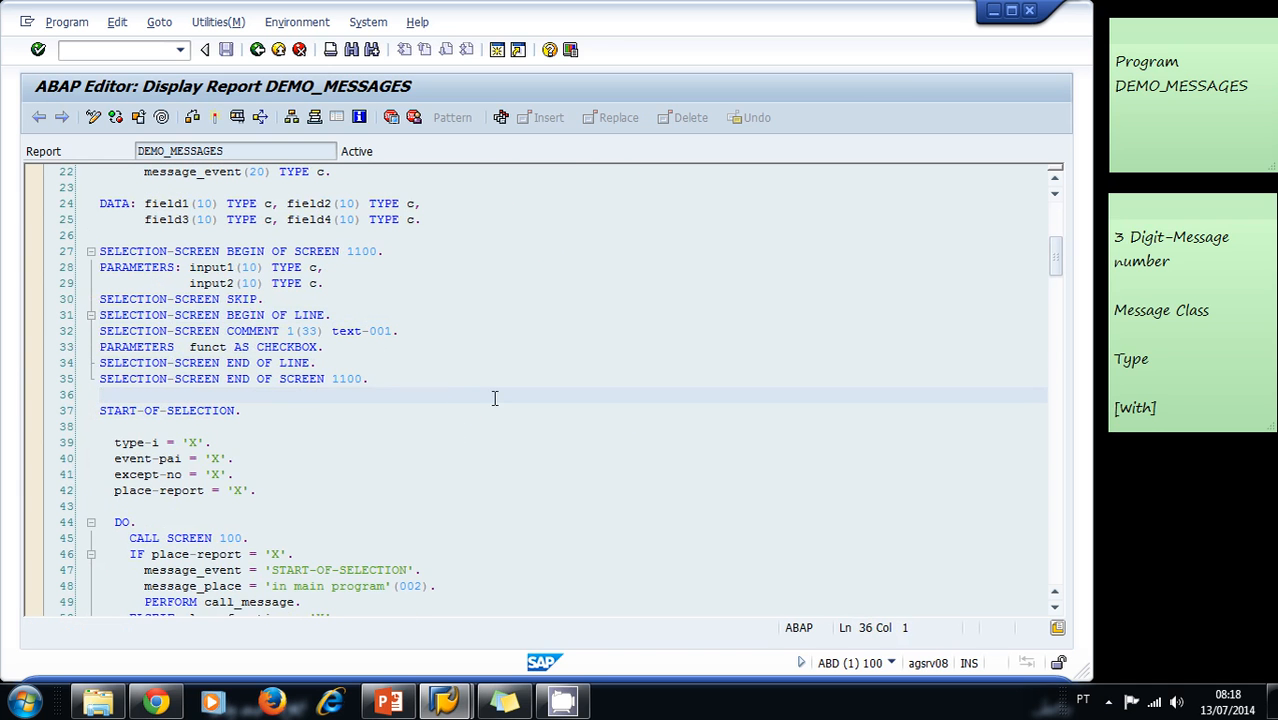
scroll("down", 3)
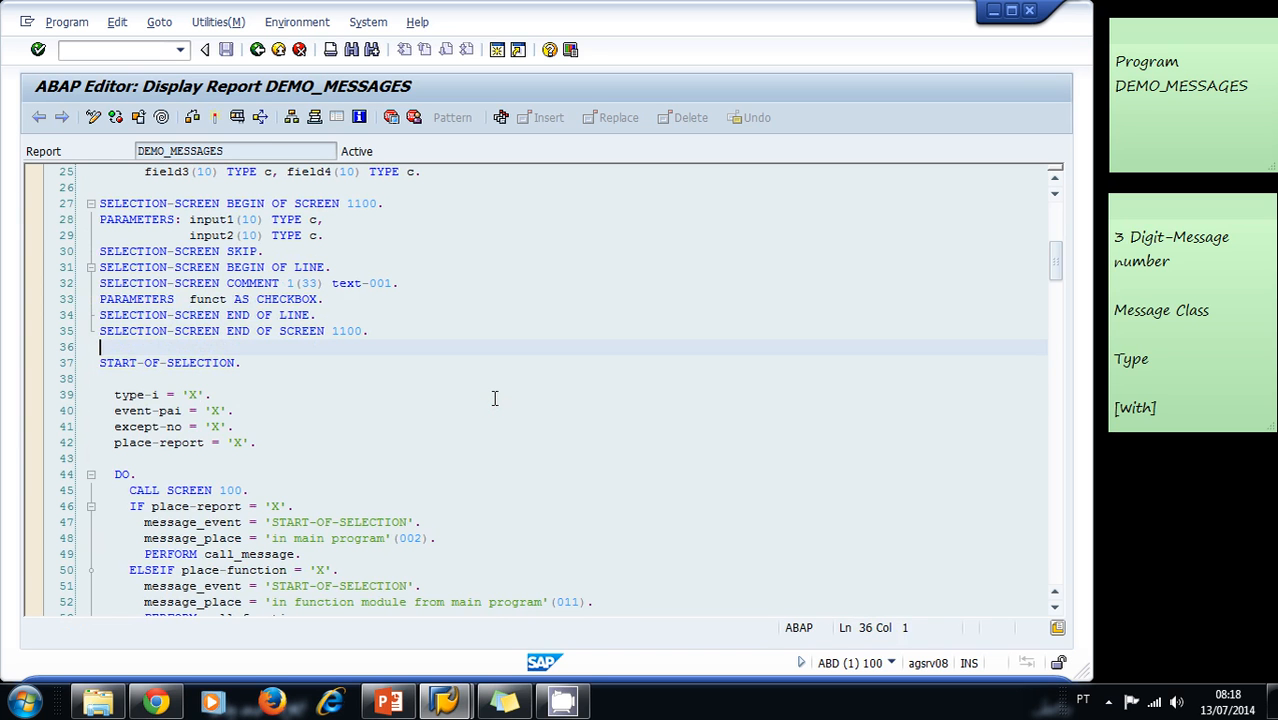
scroll("down", 3)
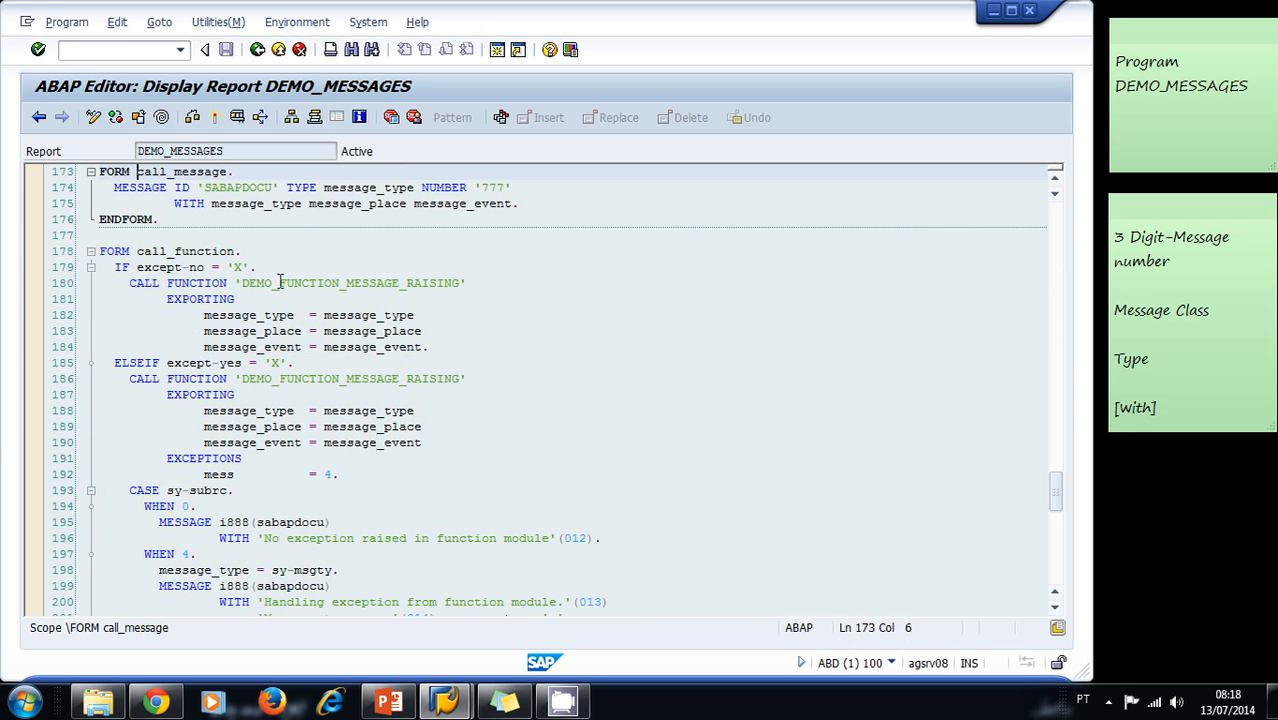
left_click(158, 218)
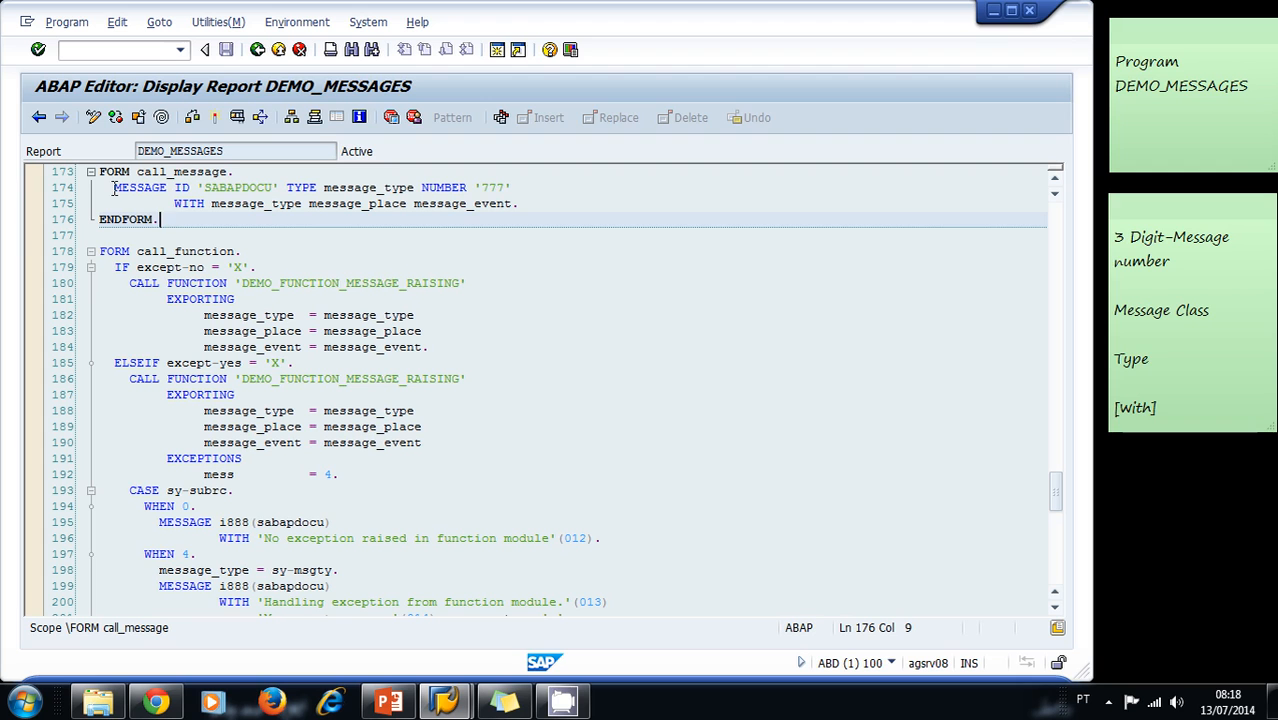
left_click(158, 218)
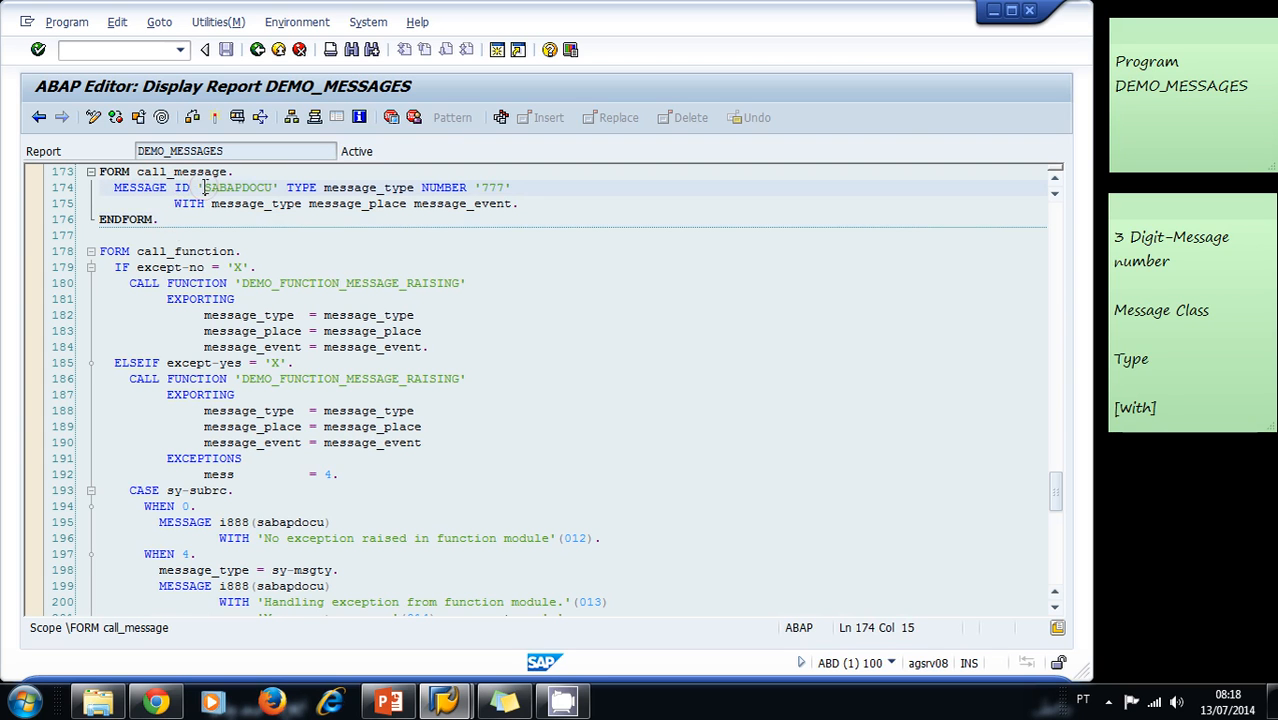
double_click(238, 188)
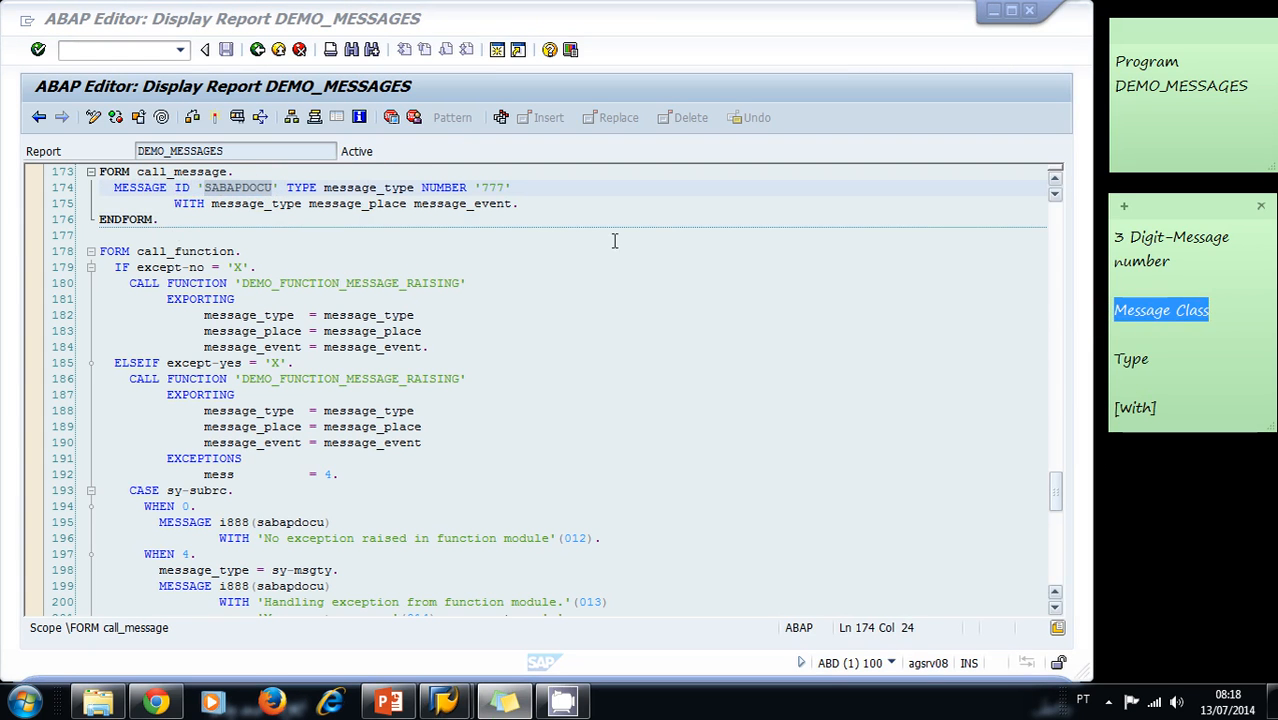
left_click(324, 188)
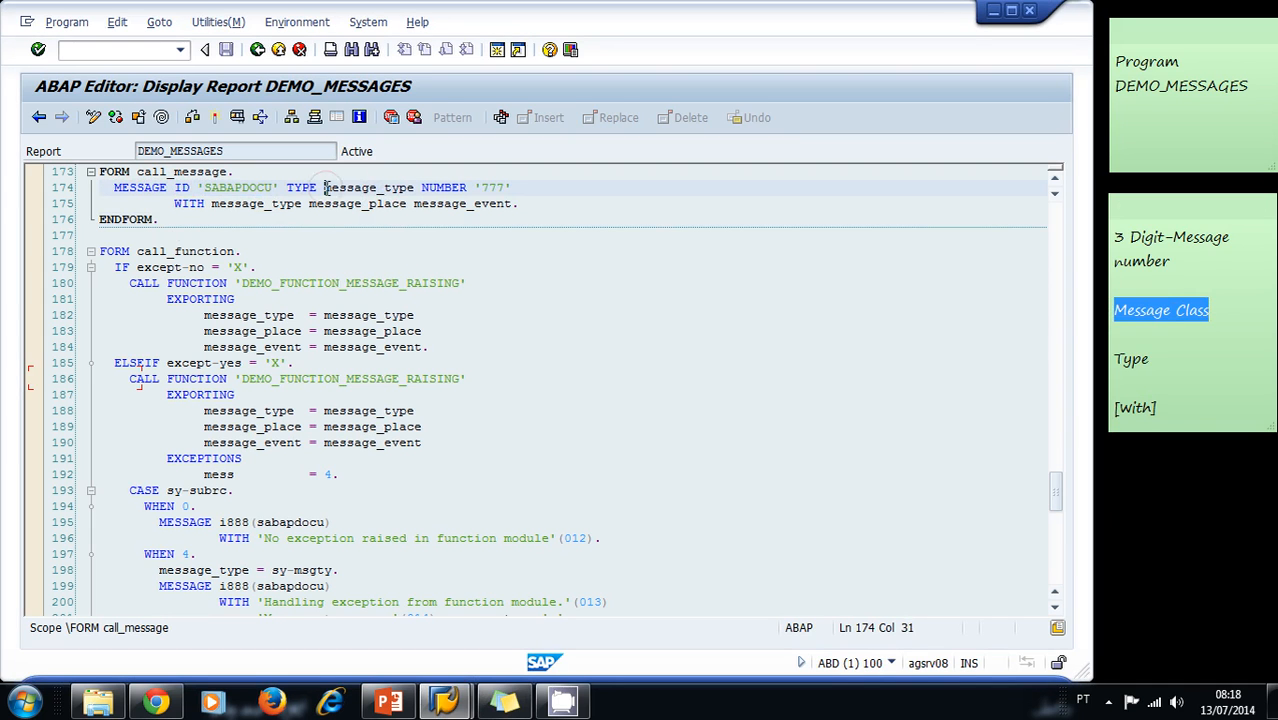
left_click(442, 188)
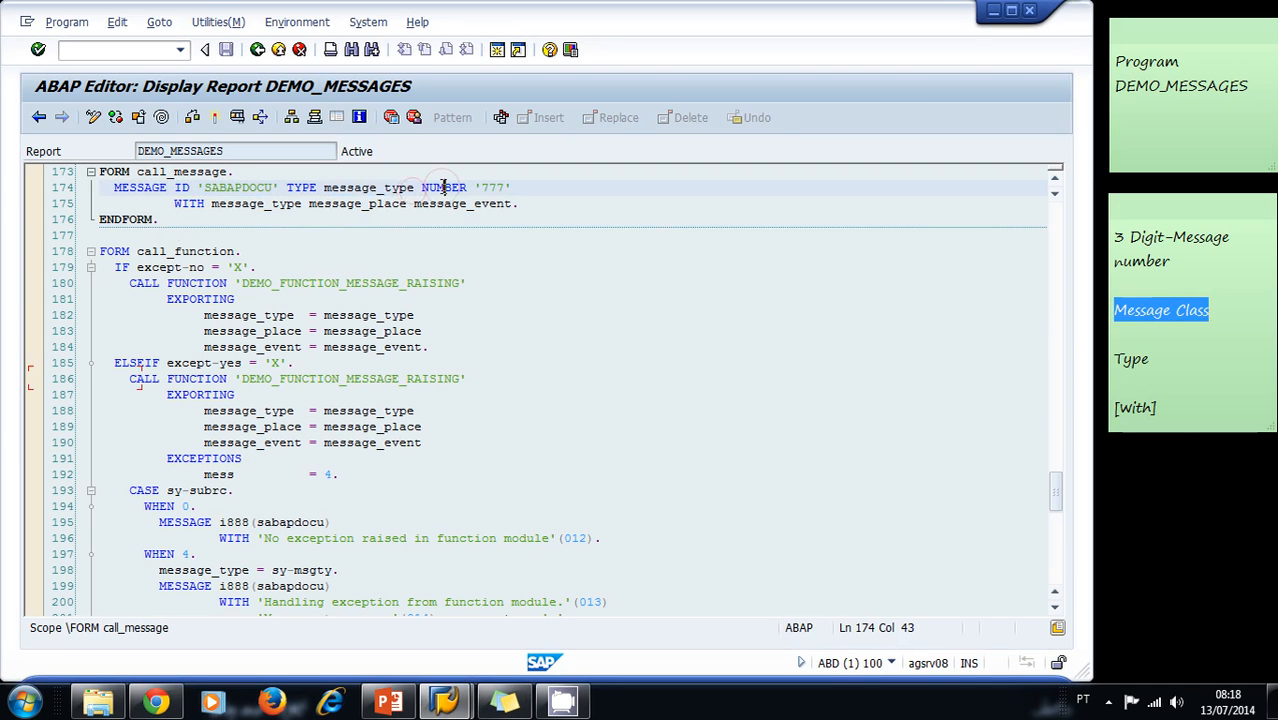
left_click(476, 188)
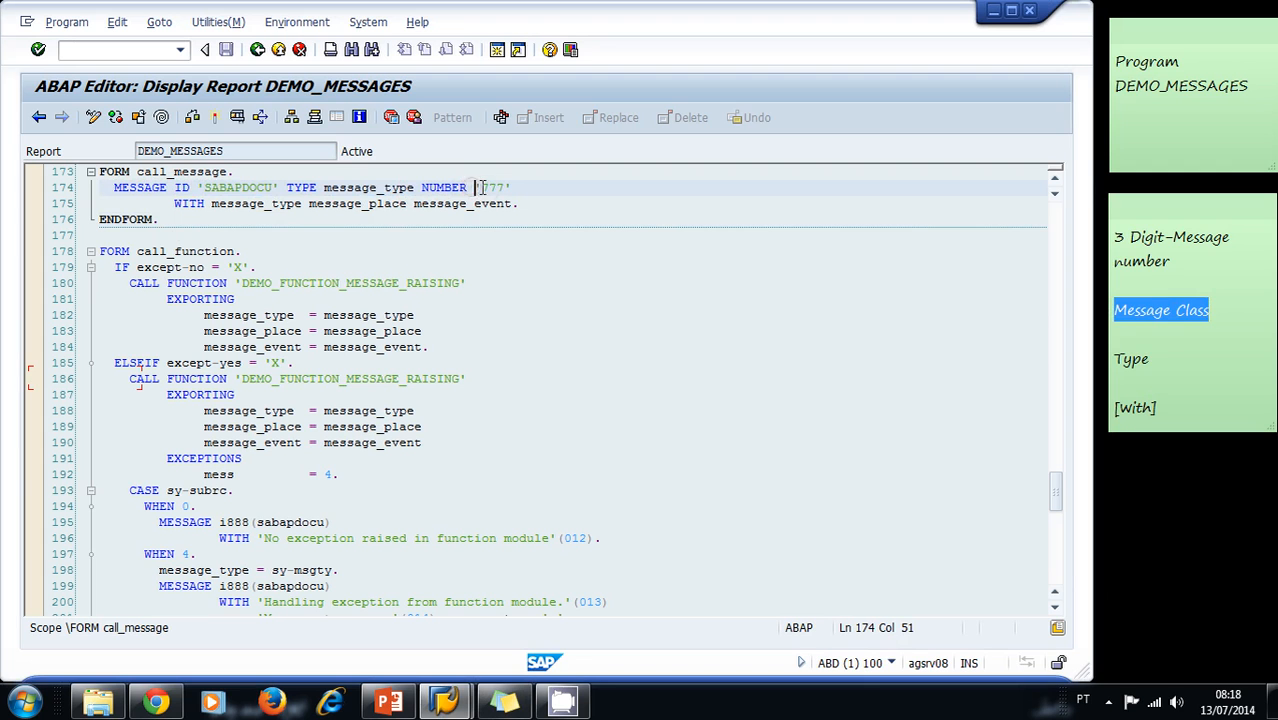
double_click(492, 188)
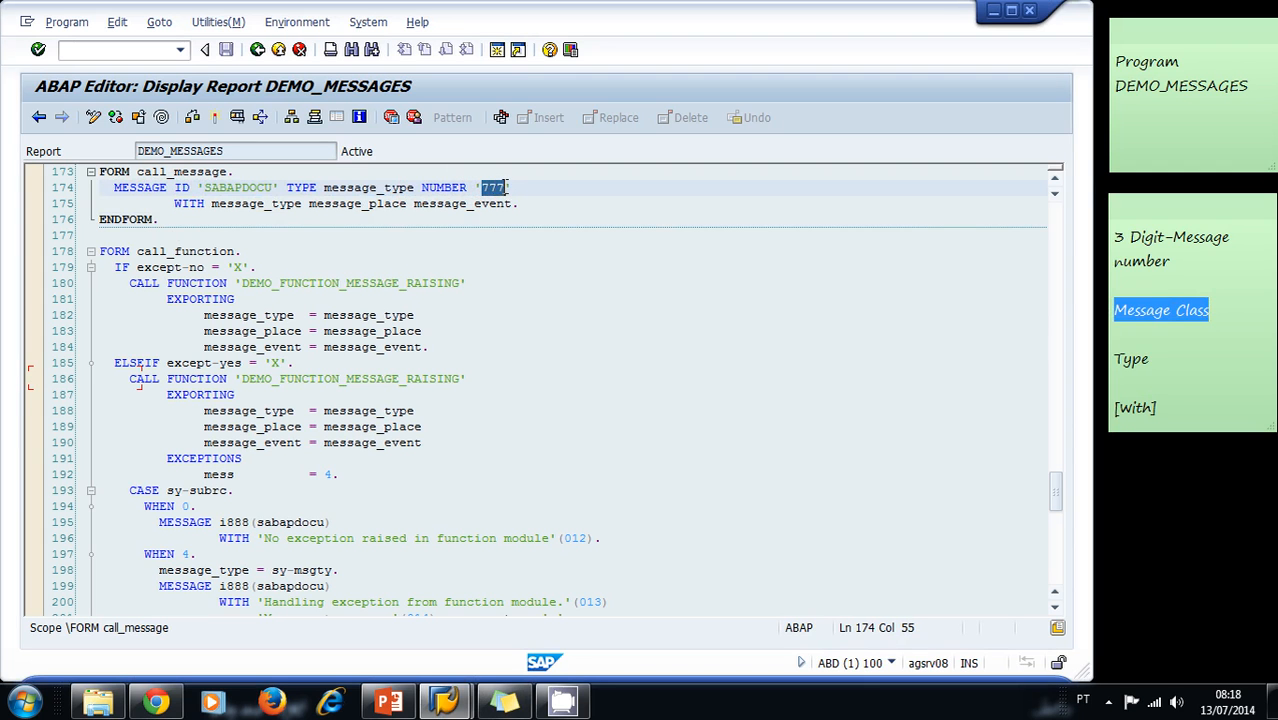
left_click(520, 204)
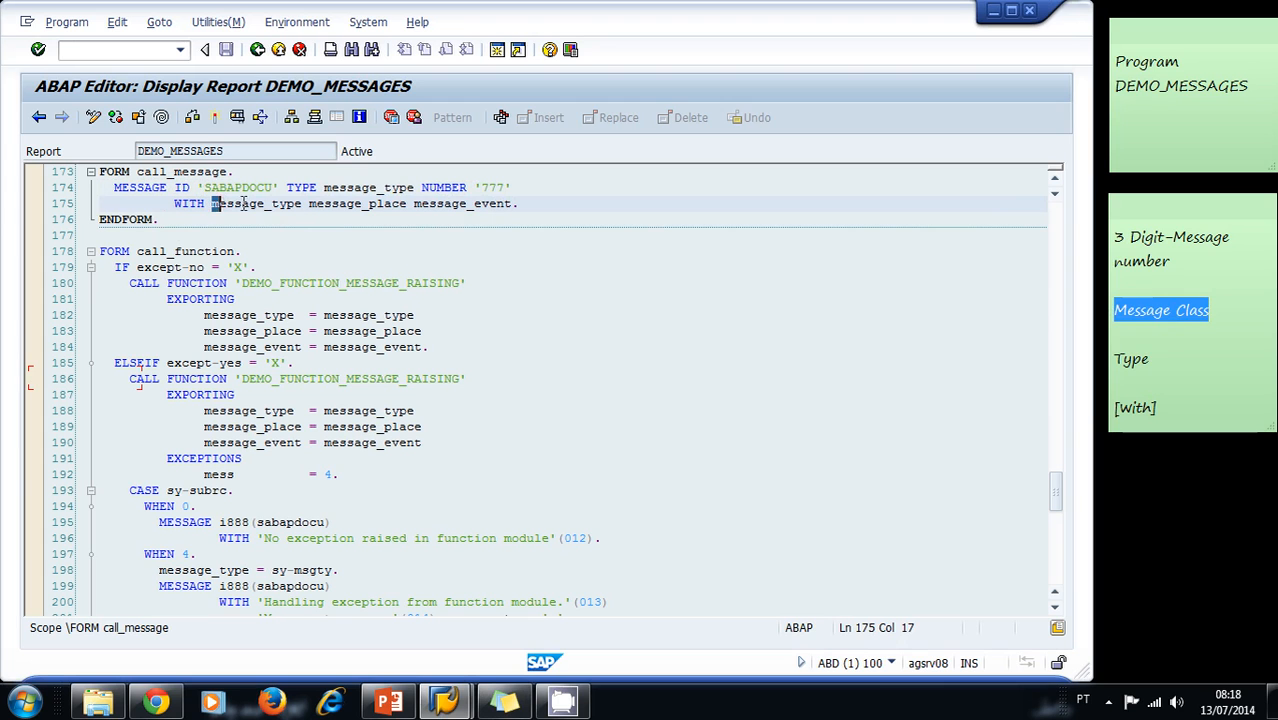
double_click(256, 204)
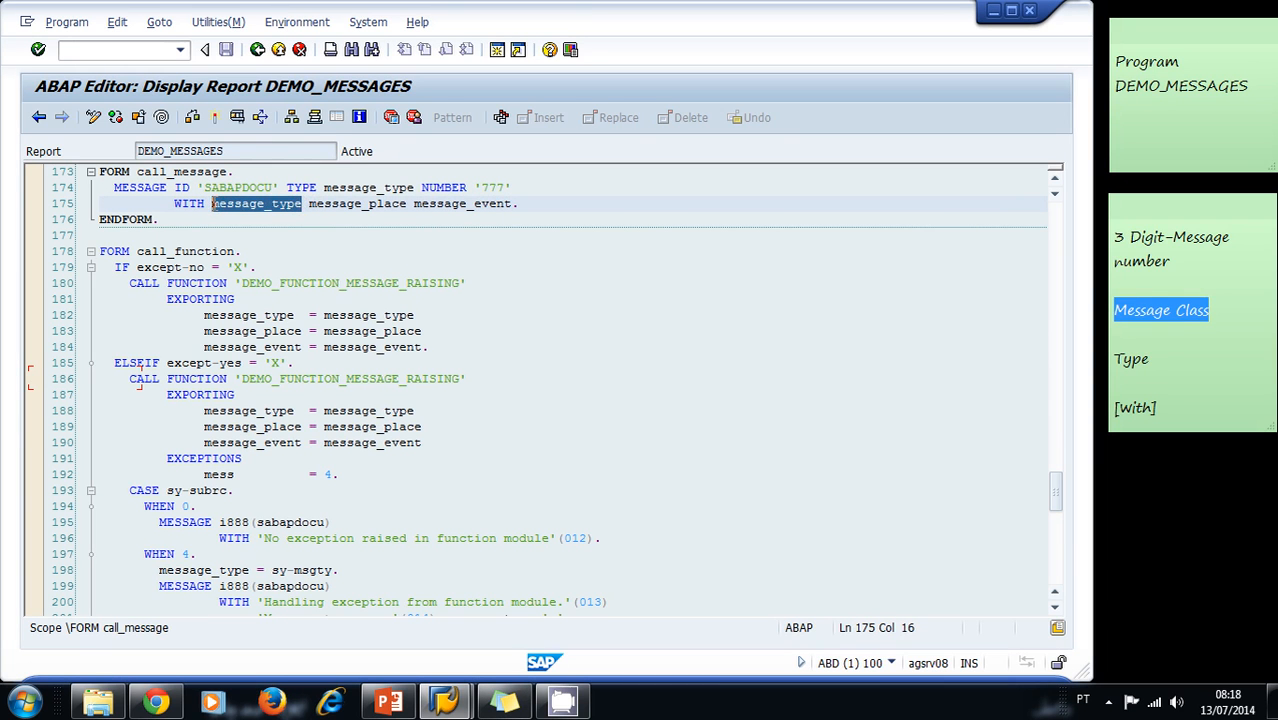
left_click(362, 204)
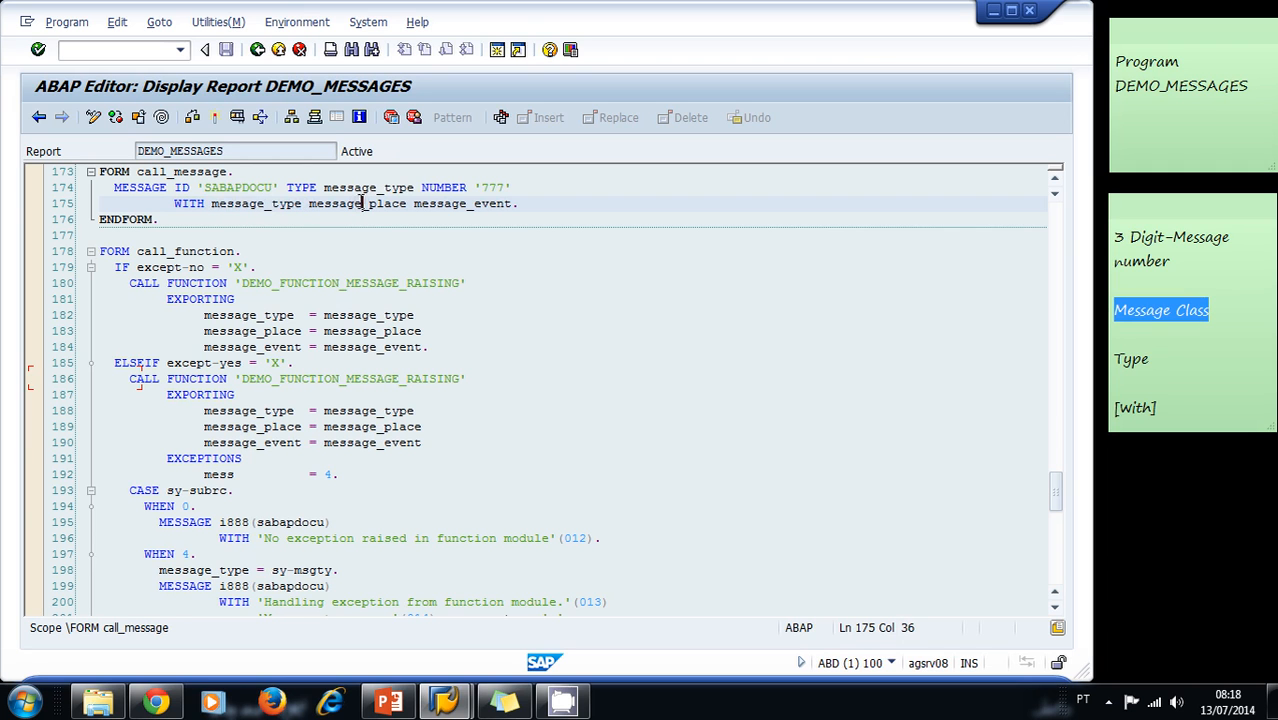
left_click(416, 316)
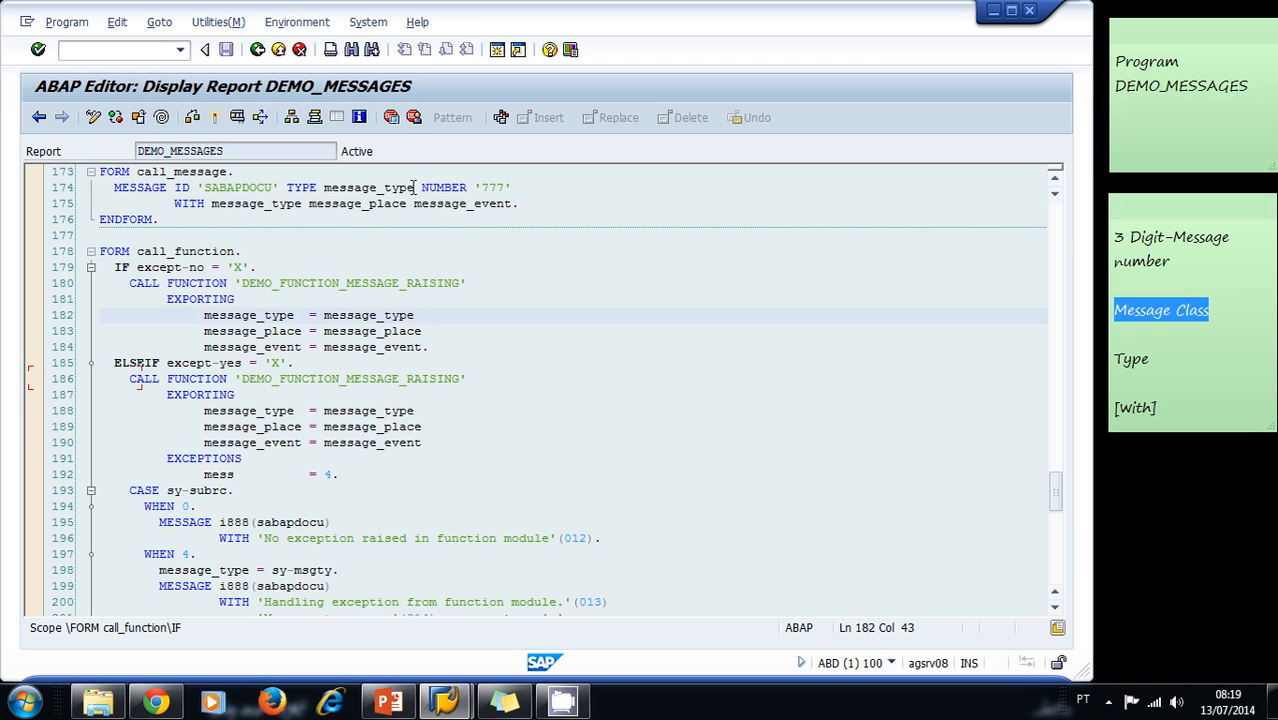
left_click(378, 188)
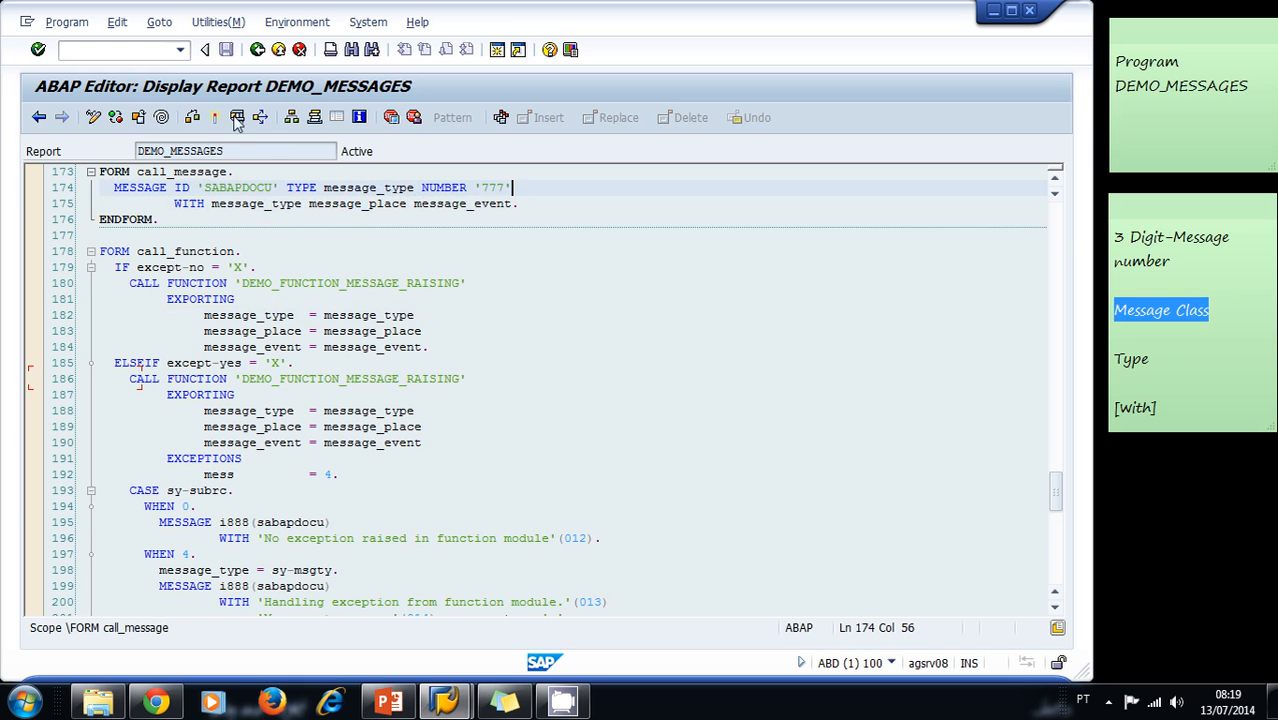
left_click(238, 116)
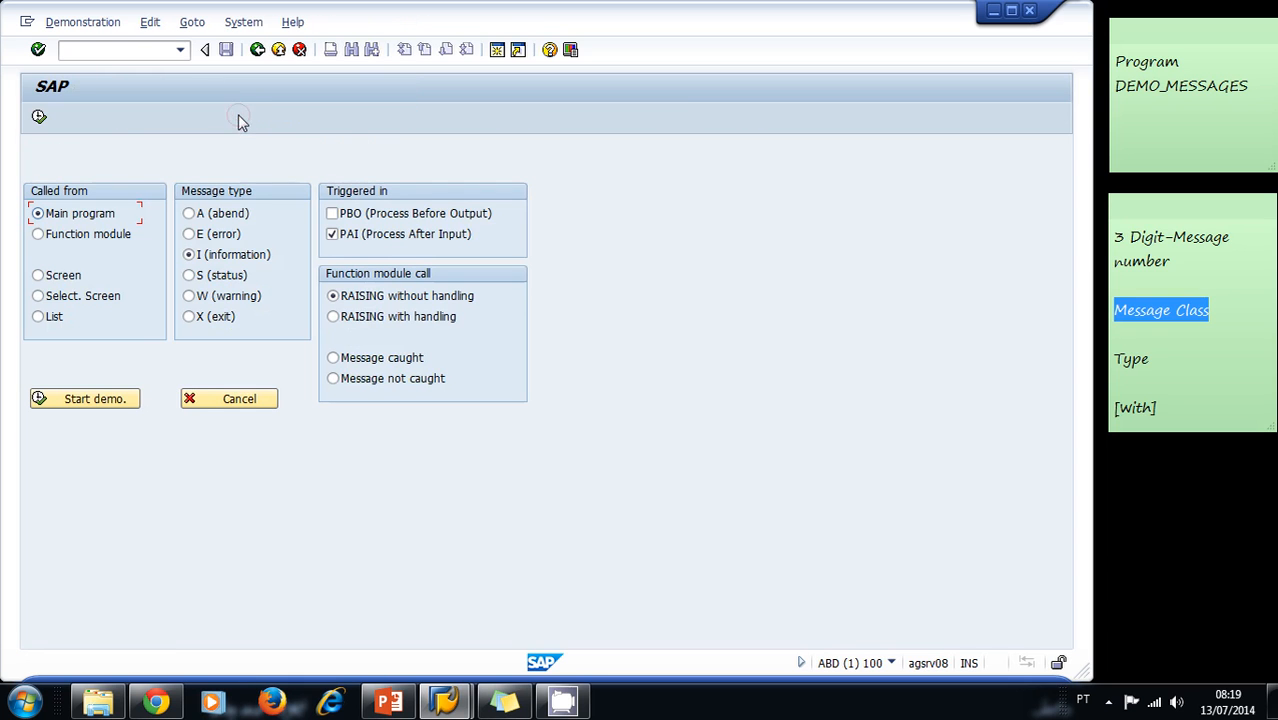
mouse_move(118, 150)
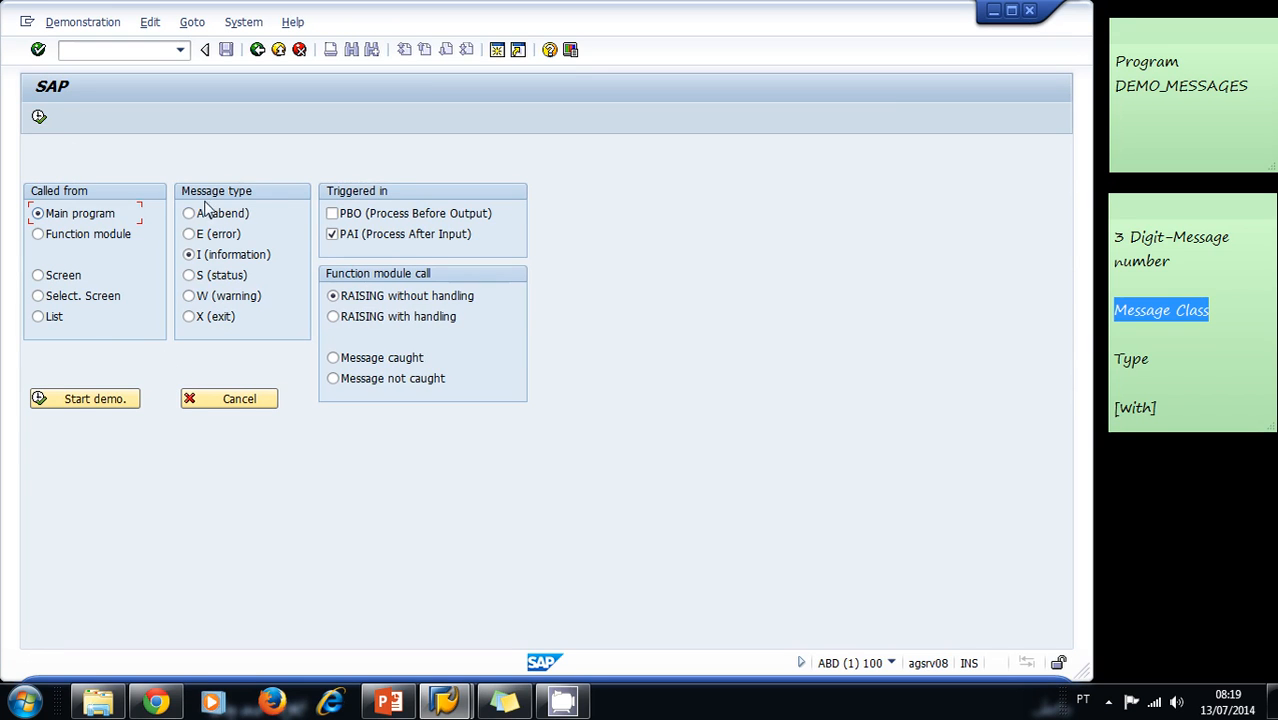
mouse_move(212, 300)
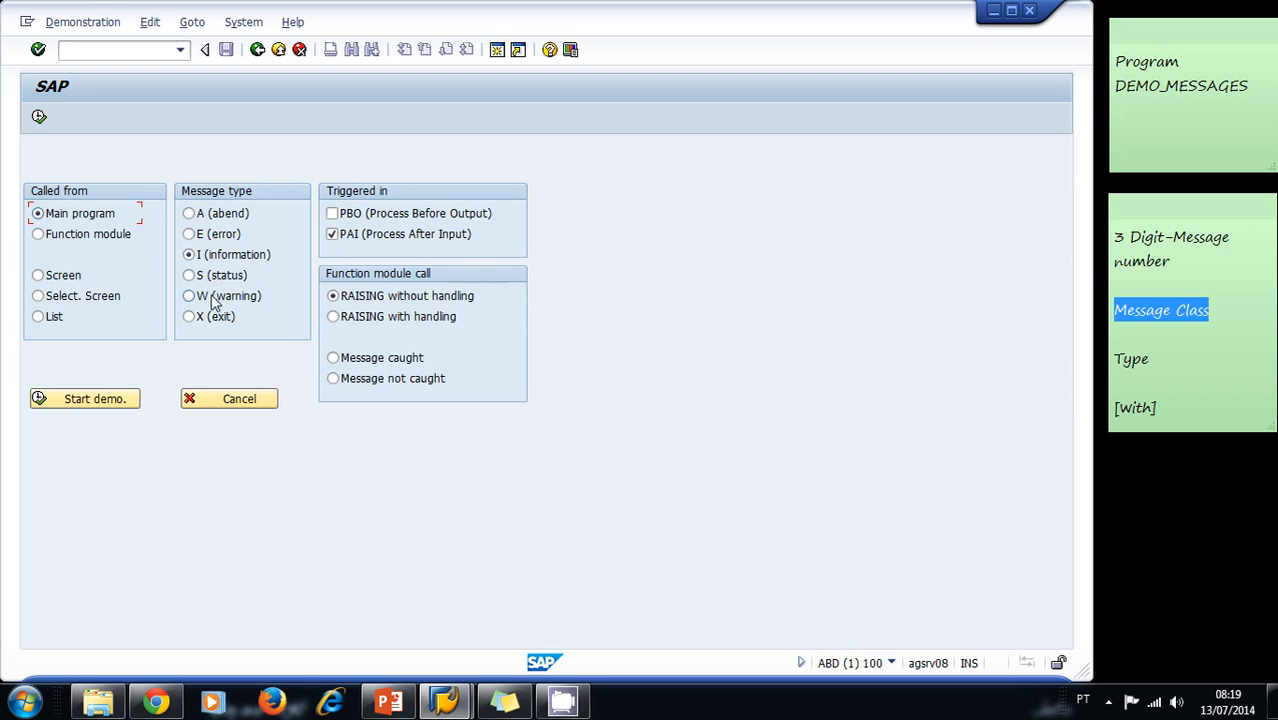
mouse_move(100, 212)
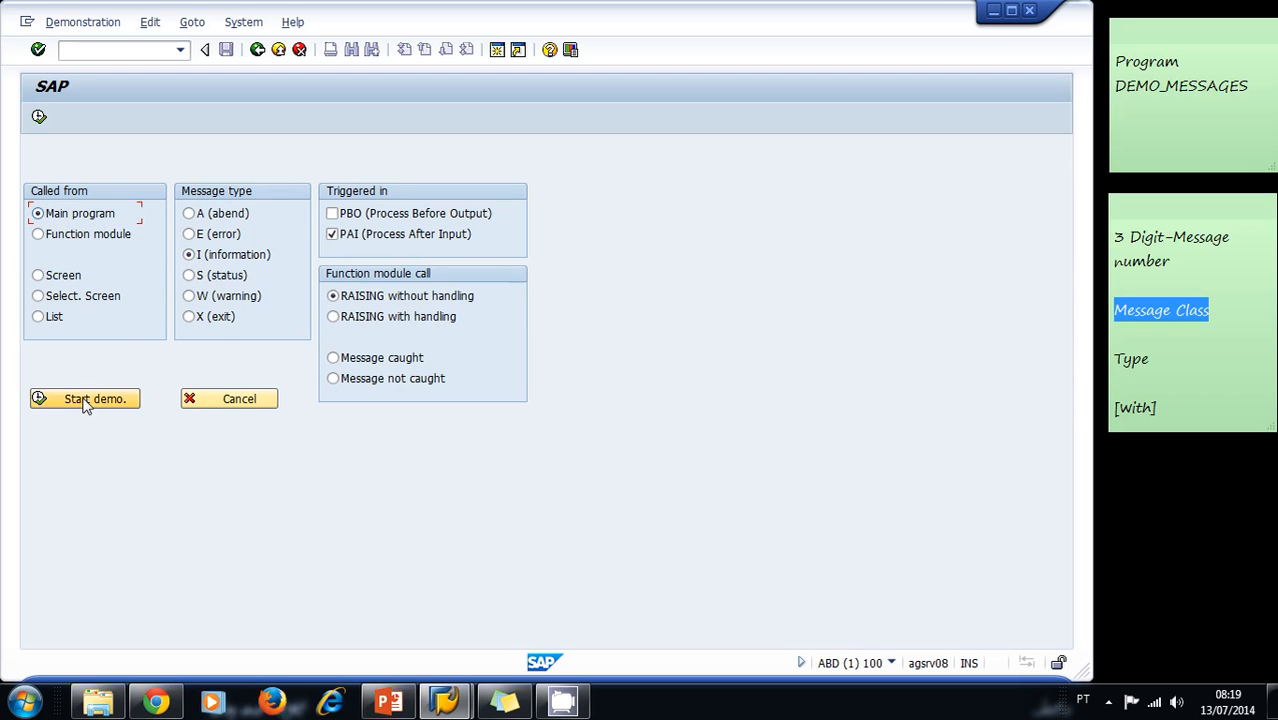
left_click(84, 398)
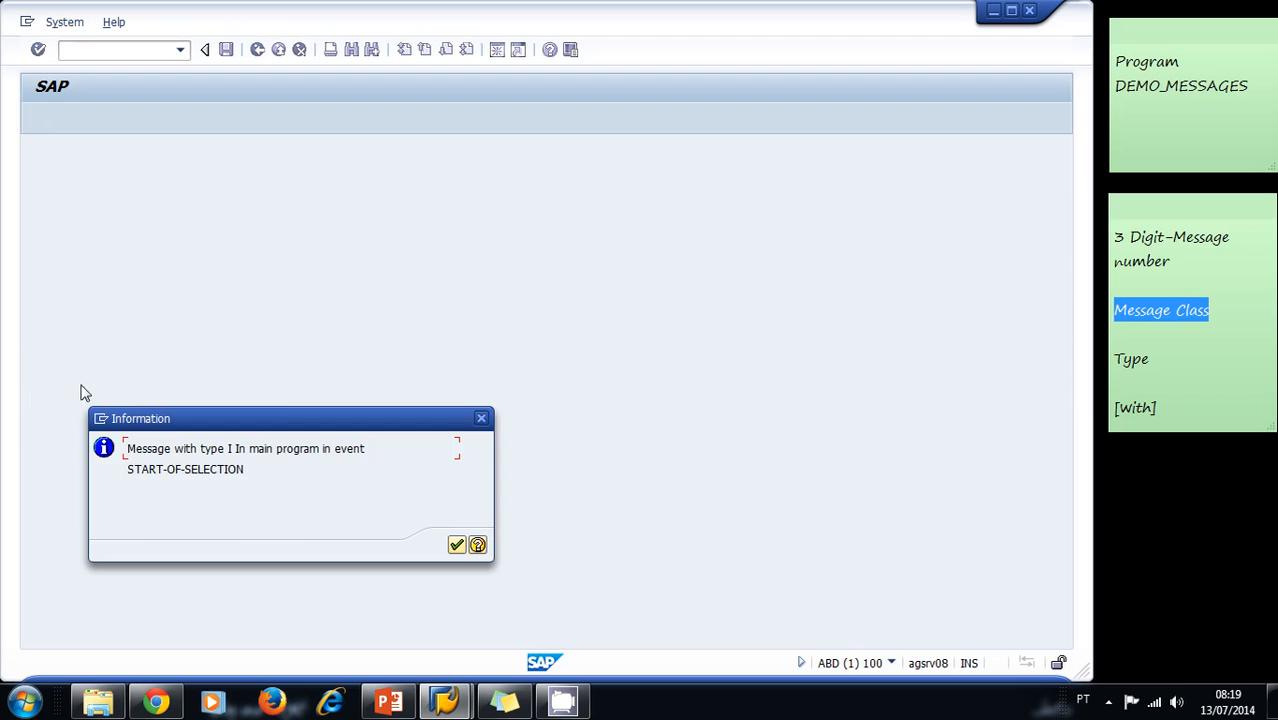
mouse_move(68, 536)
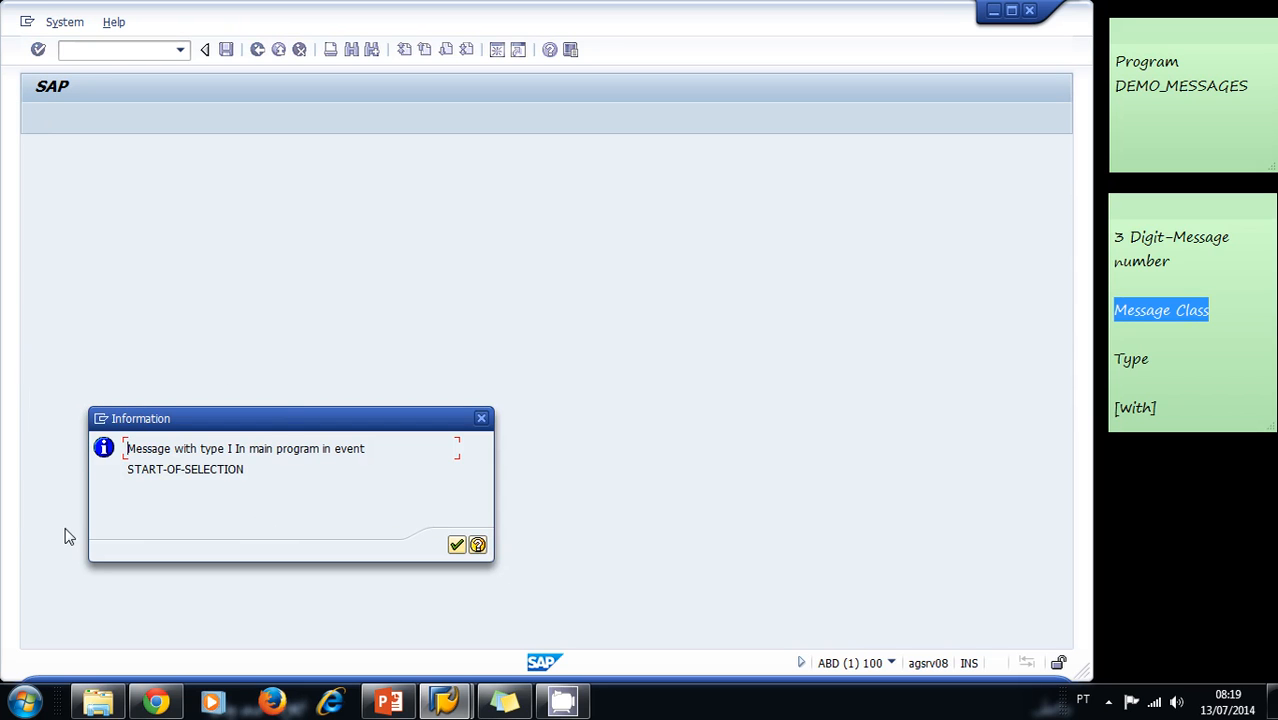
mouse_move(668, 416)
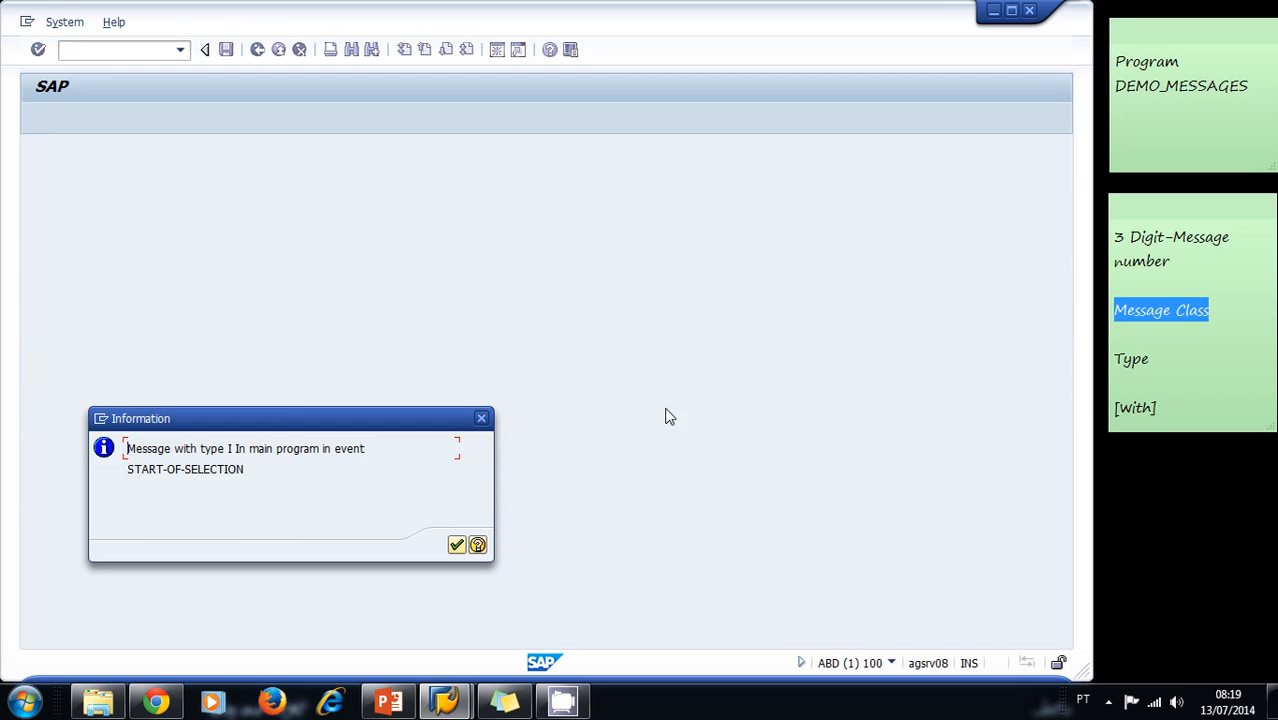
mouse_move(400, 520)
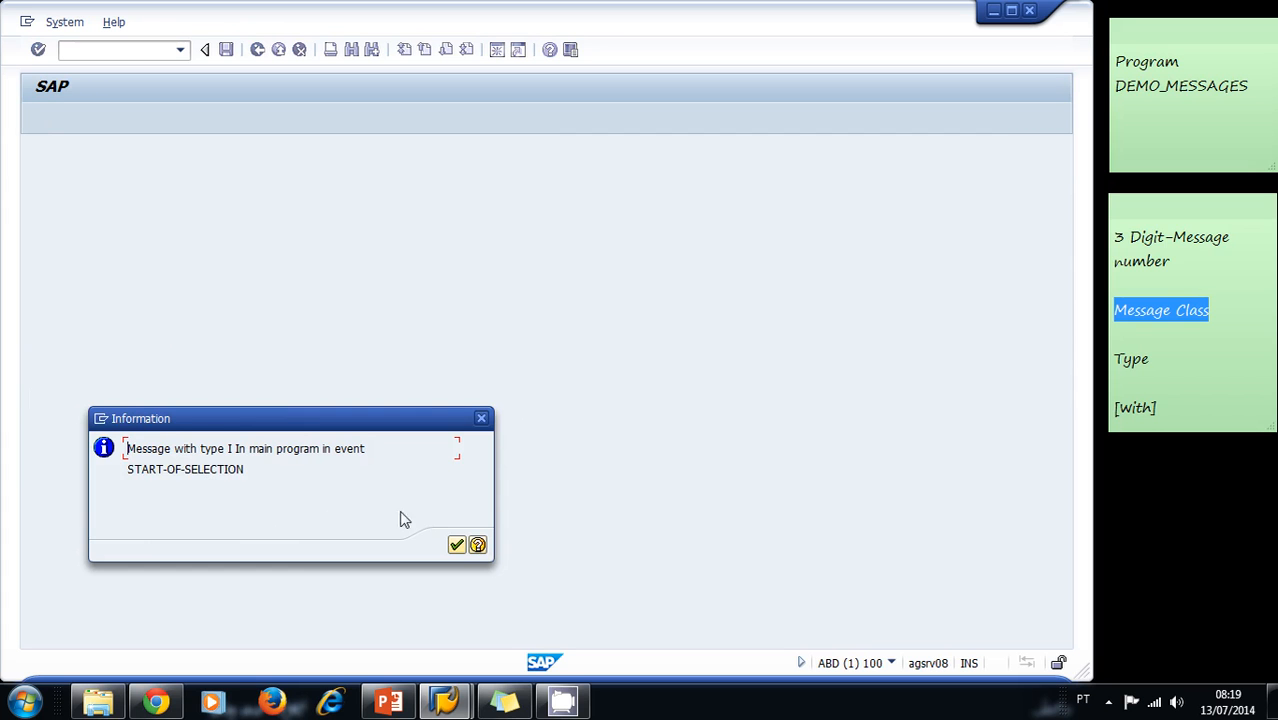
left_click(456, 544)
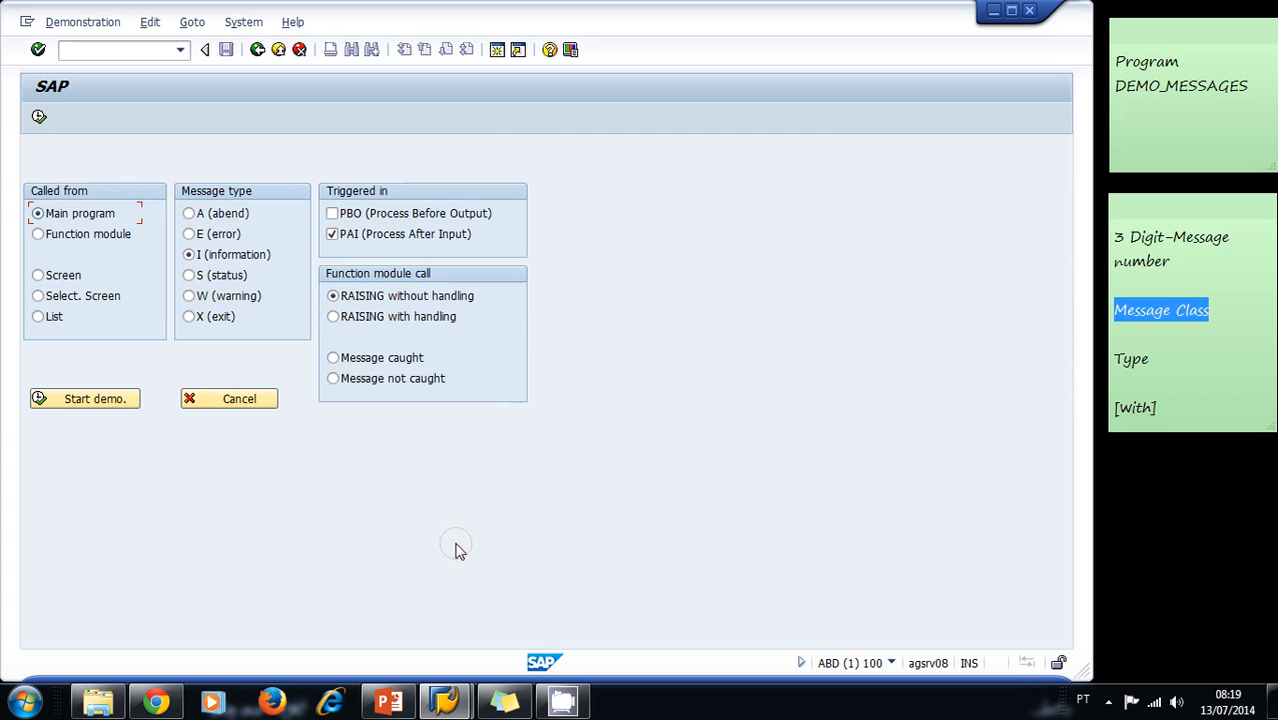
mouse_move(332, 520)
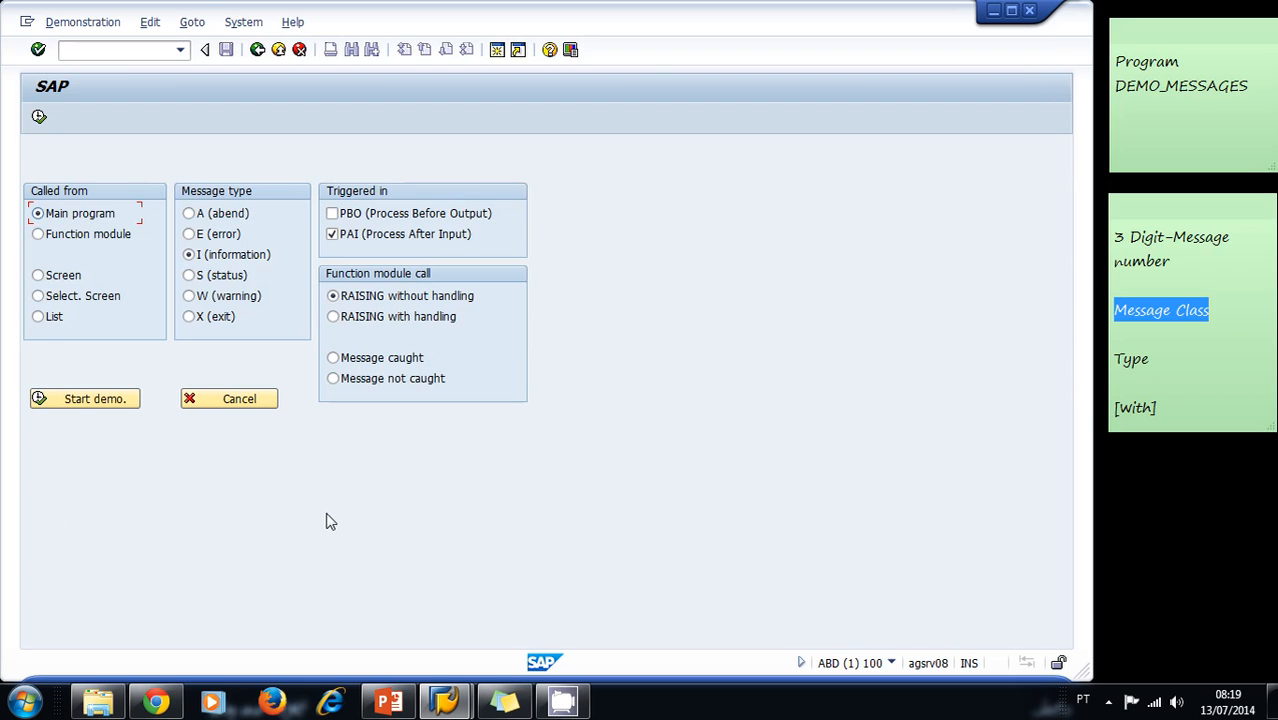
mouse_move(200, 292)
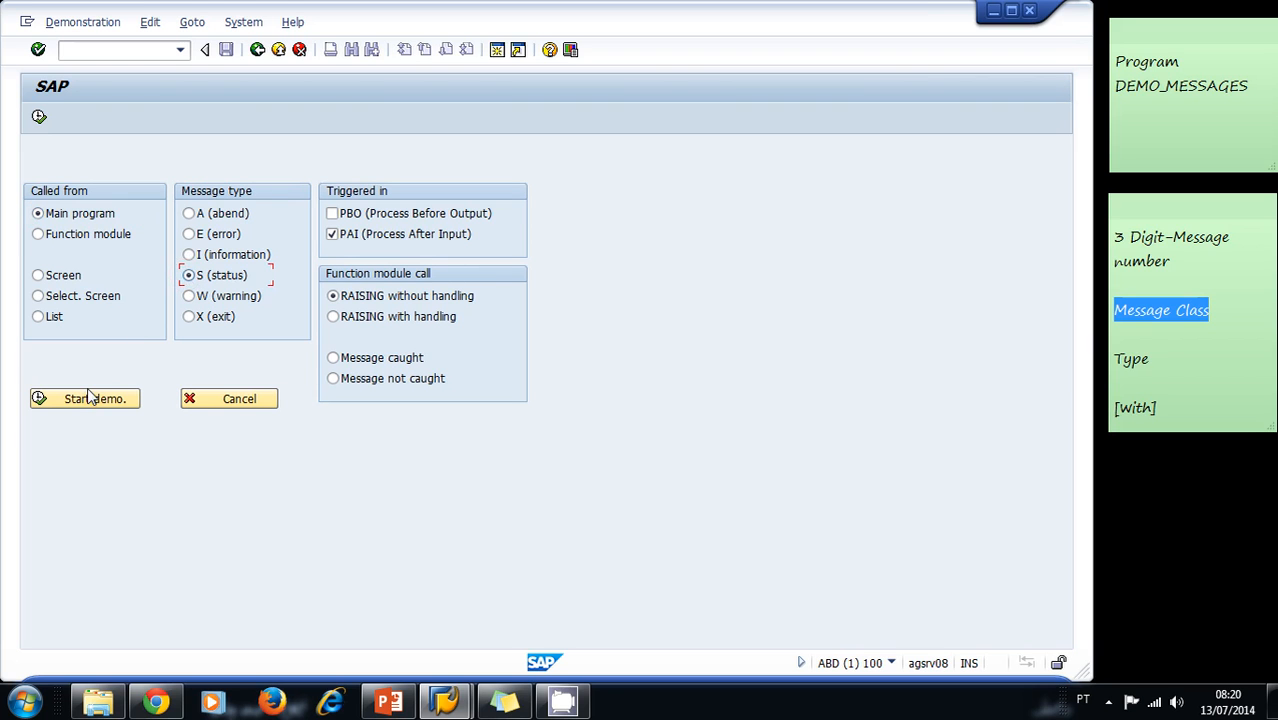
Start the demo with type S, showing a status message from START-OF-SELECTION.
left_click(84, 398)
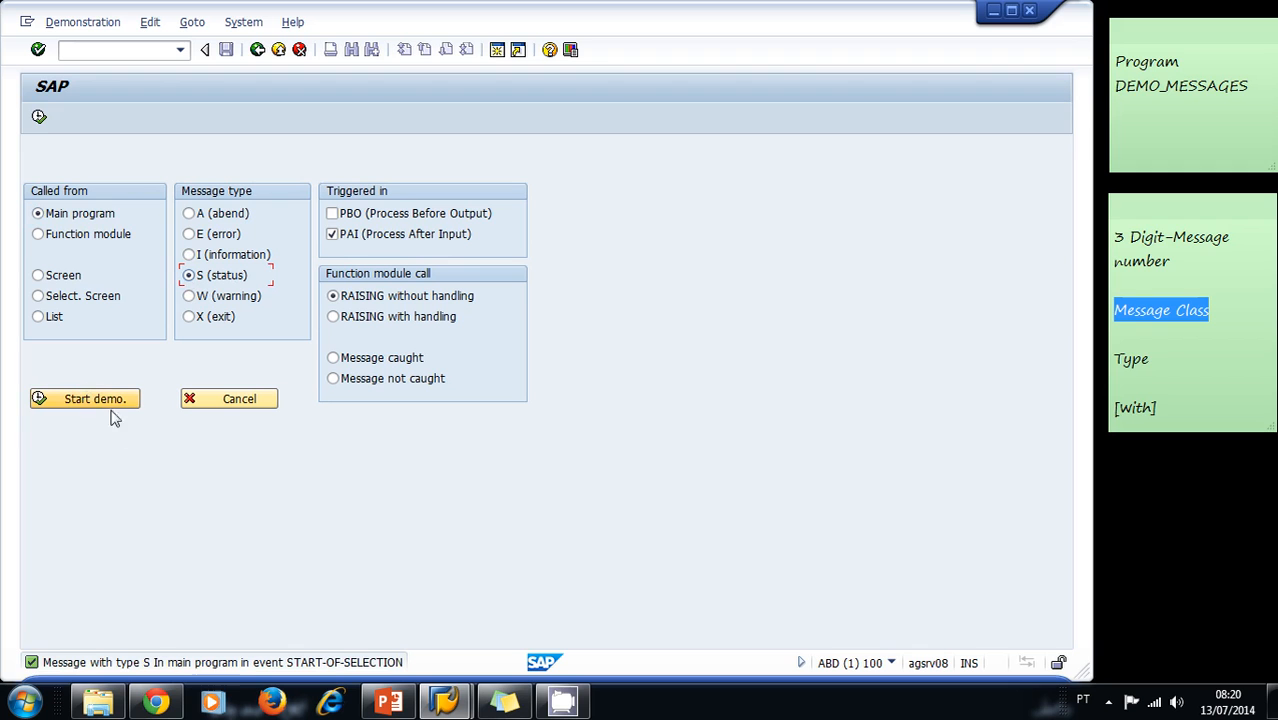
mouse_move(110, 644)
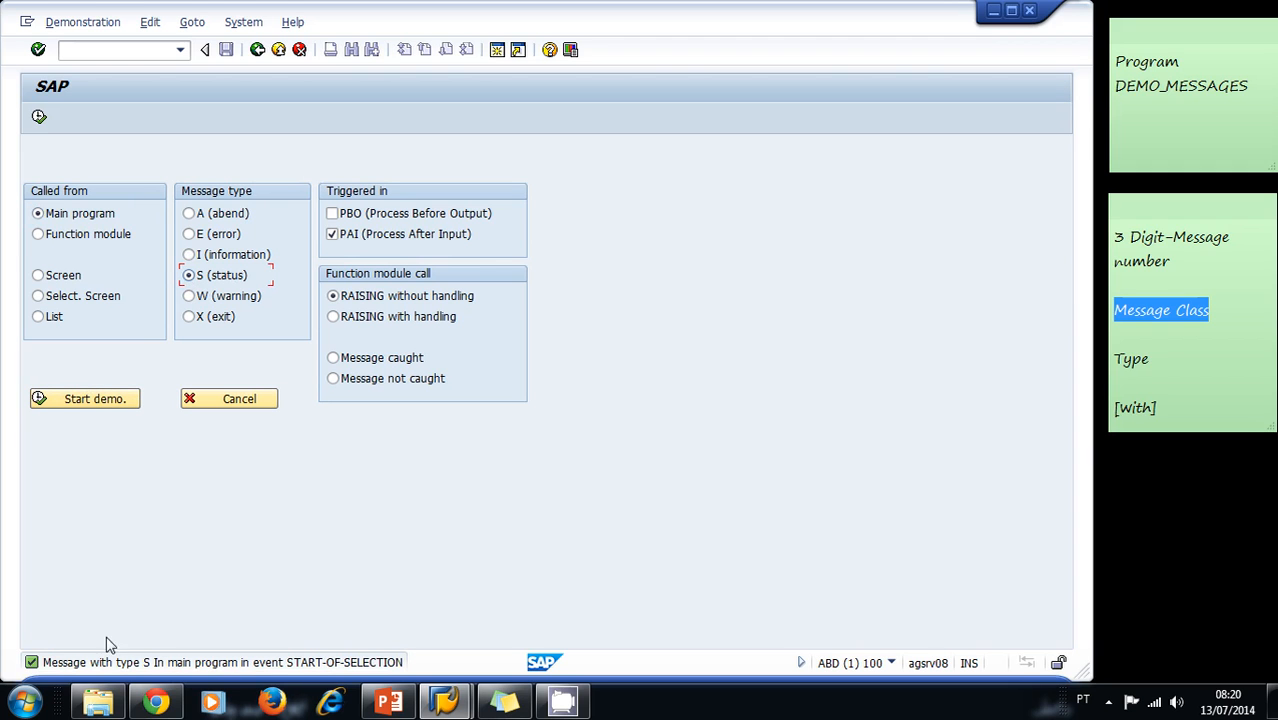
mouse_move(416, 660)
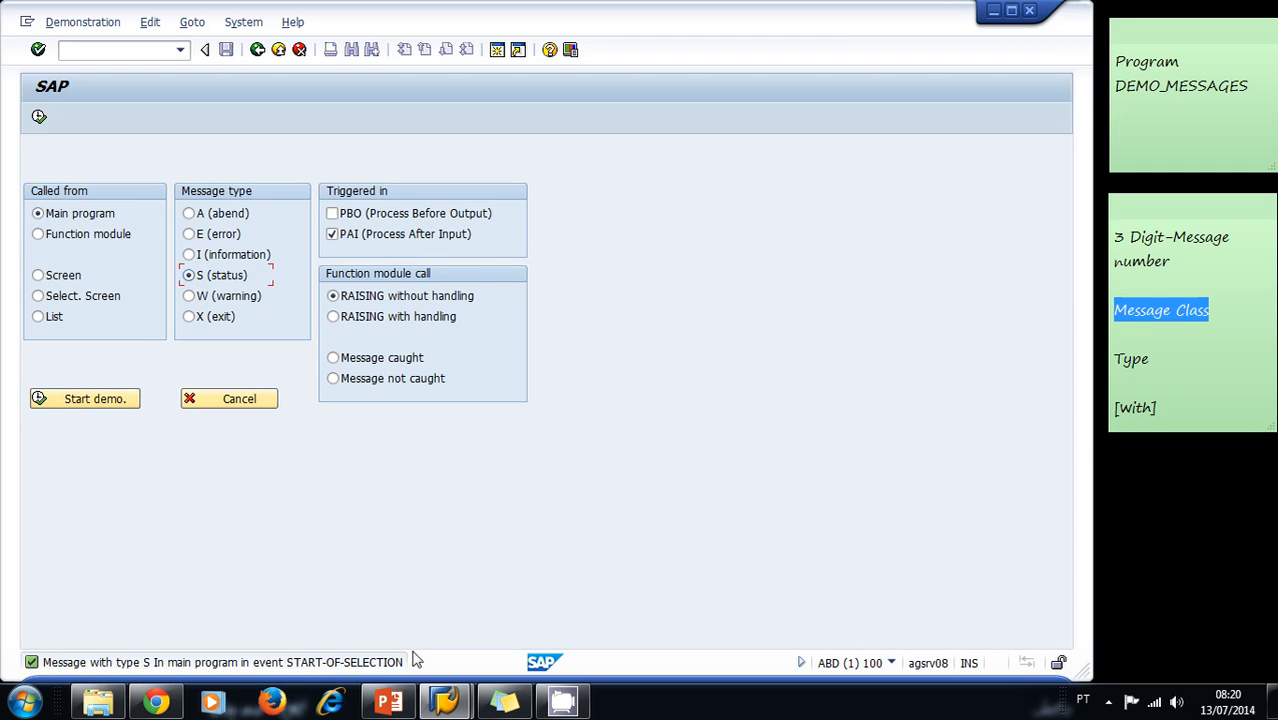
mouse_move(400, 660)
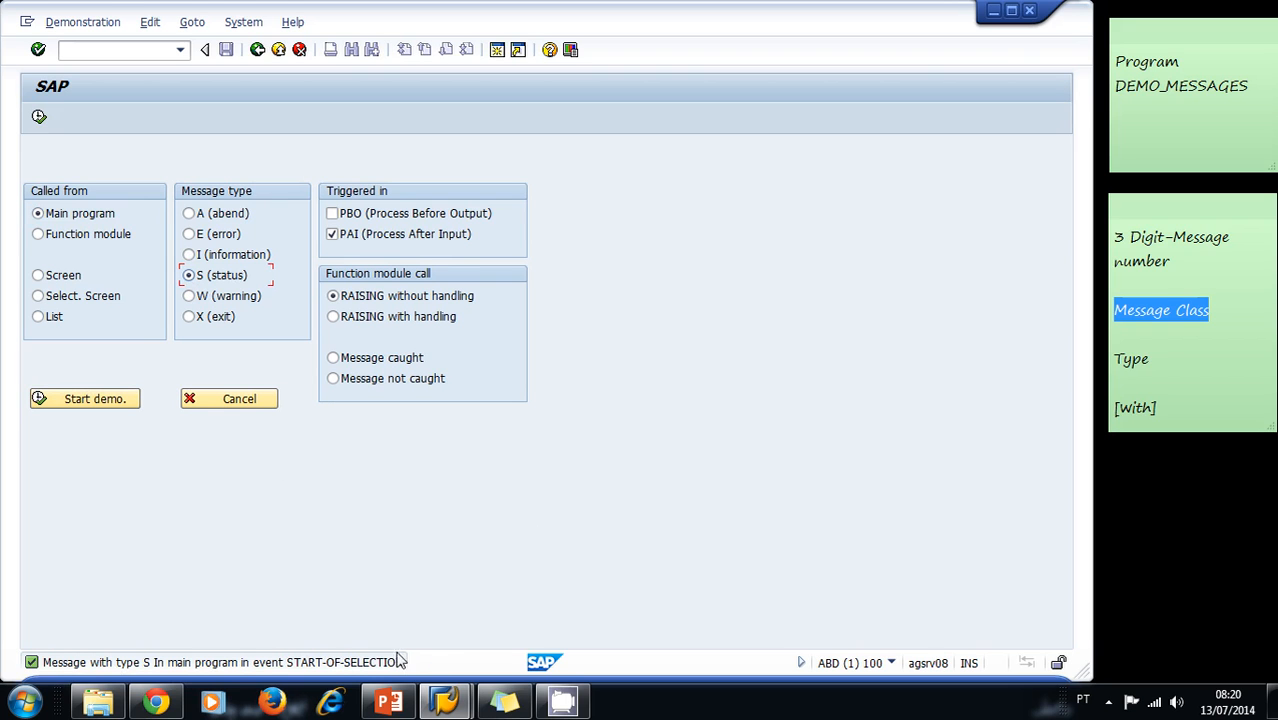
mouse_move(208, 672)
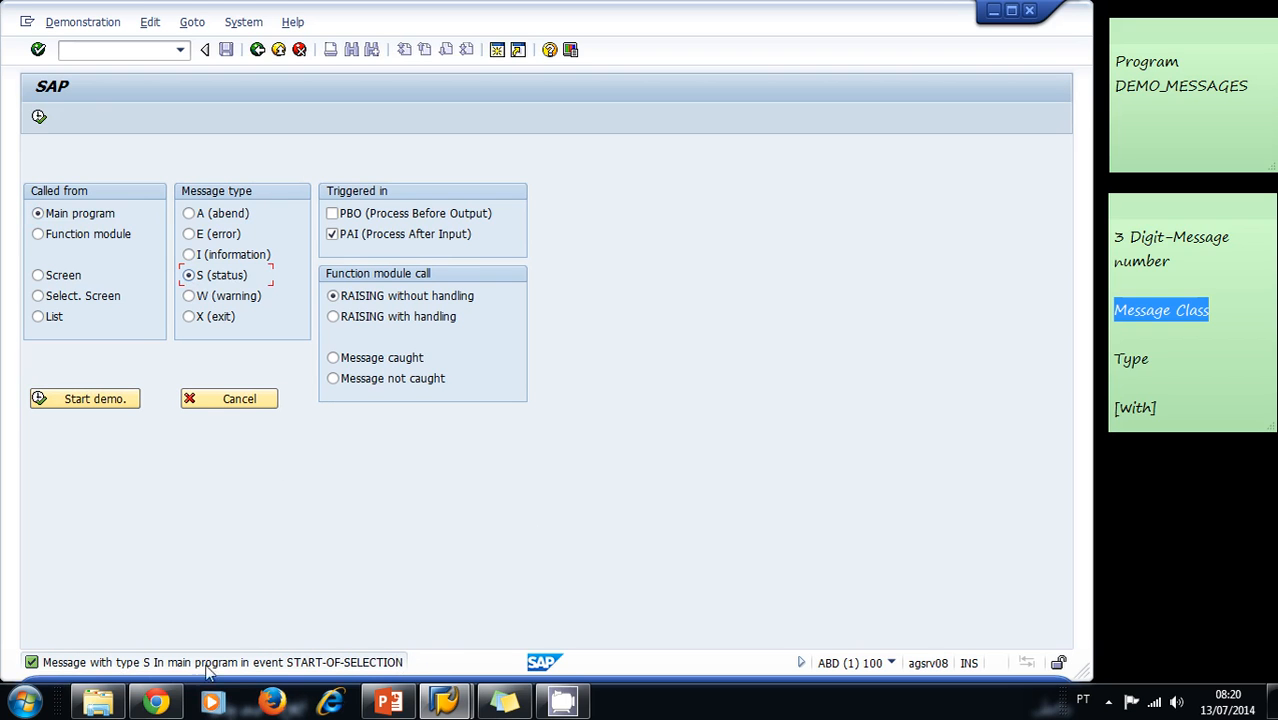
mouse_move(188, 296)
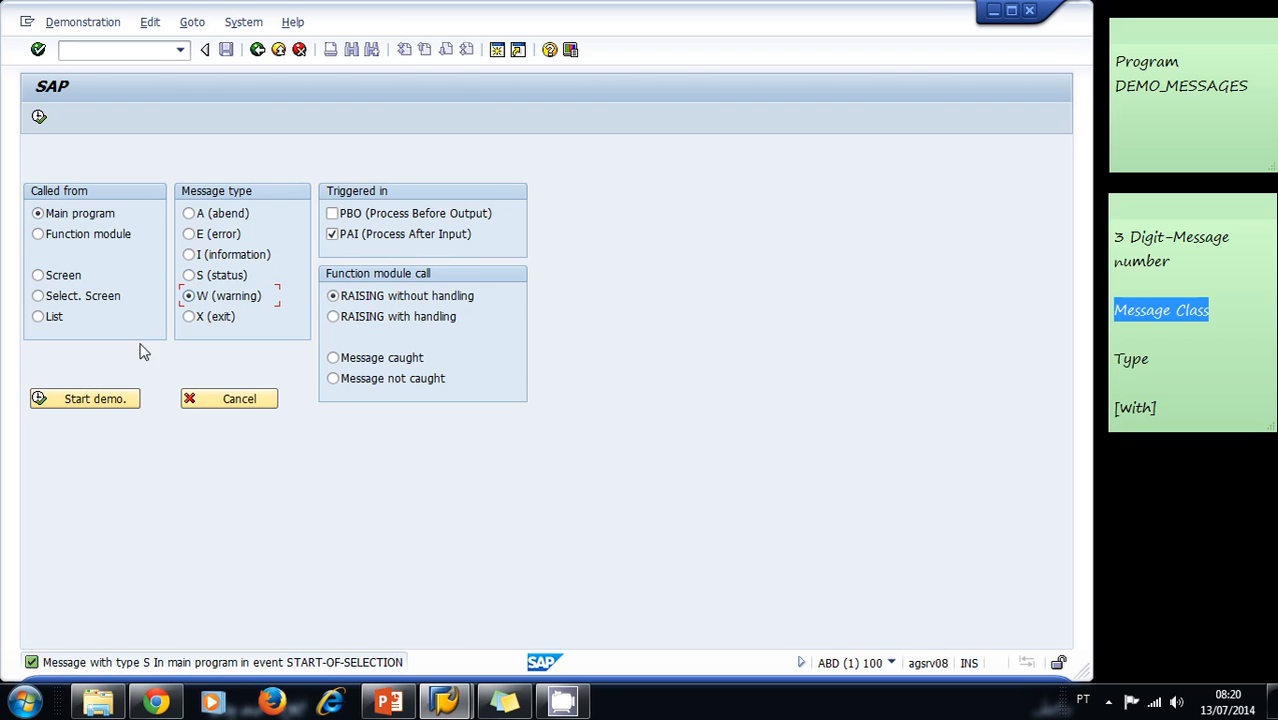
Start the demo with type W, leaving an empty screen with the warning in the status bar.
left_click(84, 398)
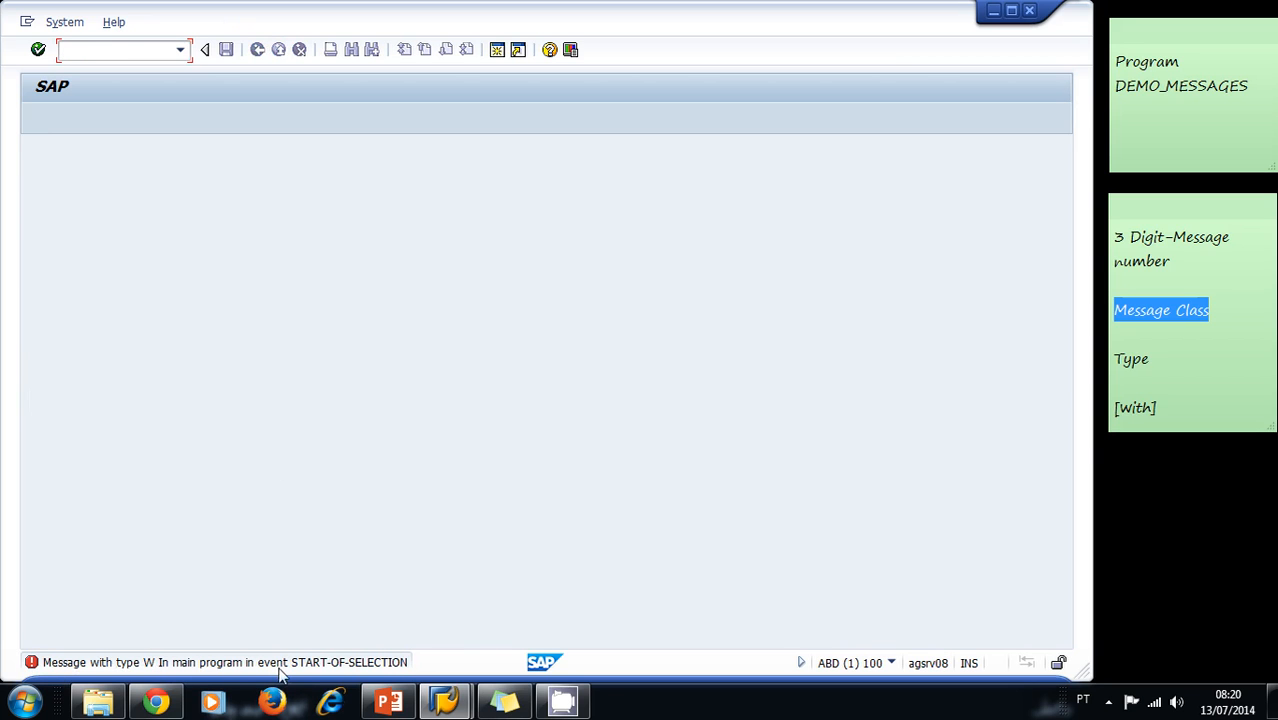
mouse_move(30, 656)
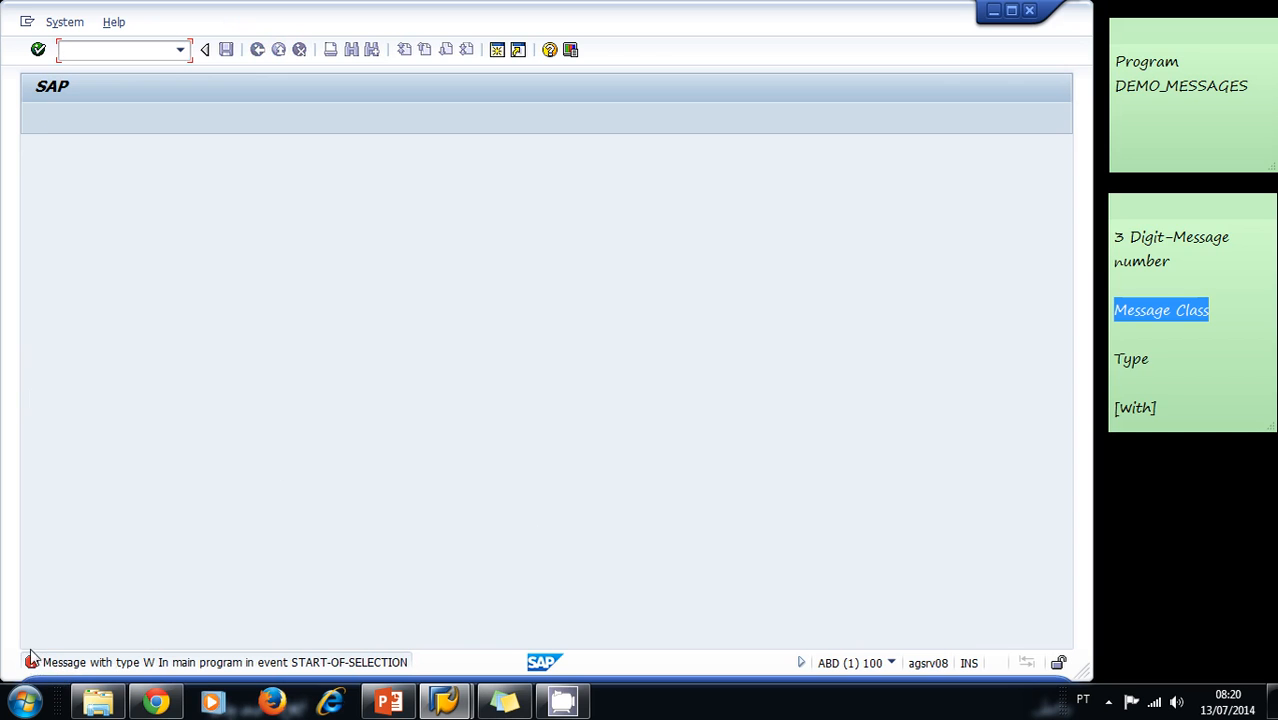
mouse_move(304, 178)
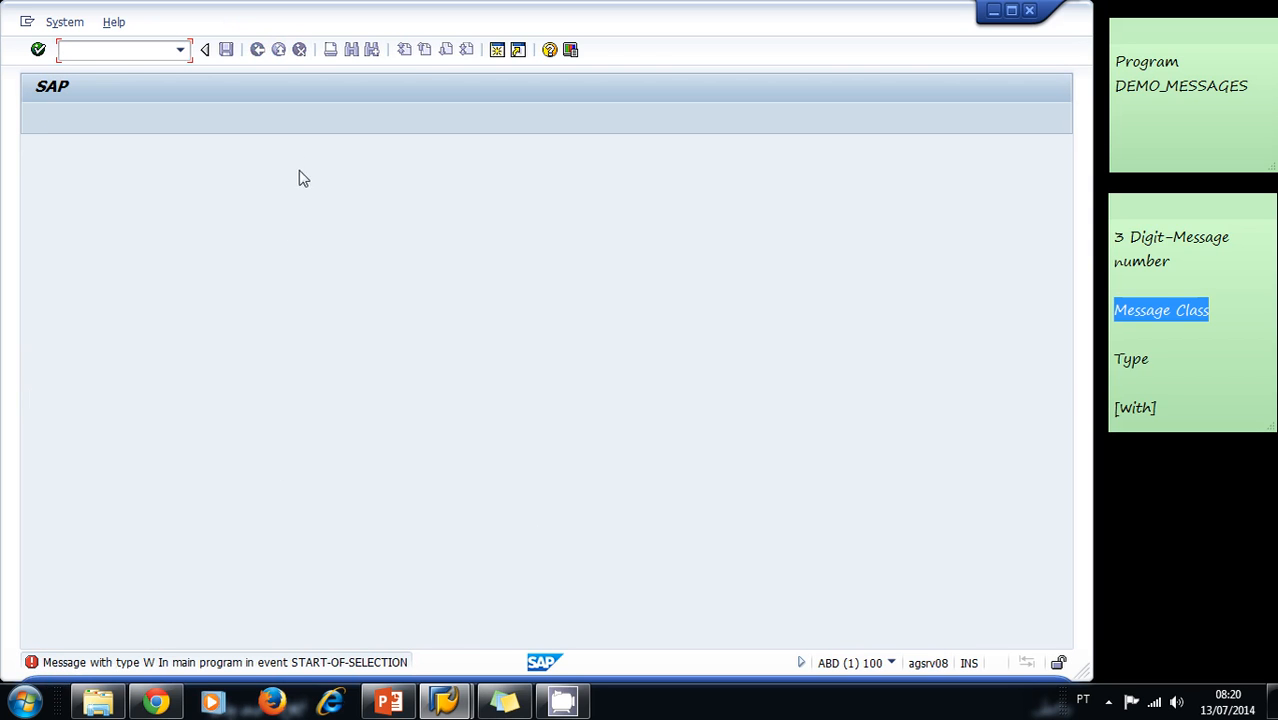
Return via the source view to the demo options and choose exit message type X.
left_click(38, 48)
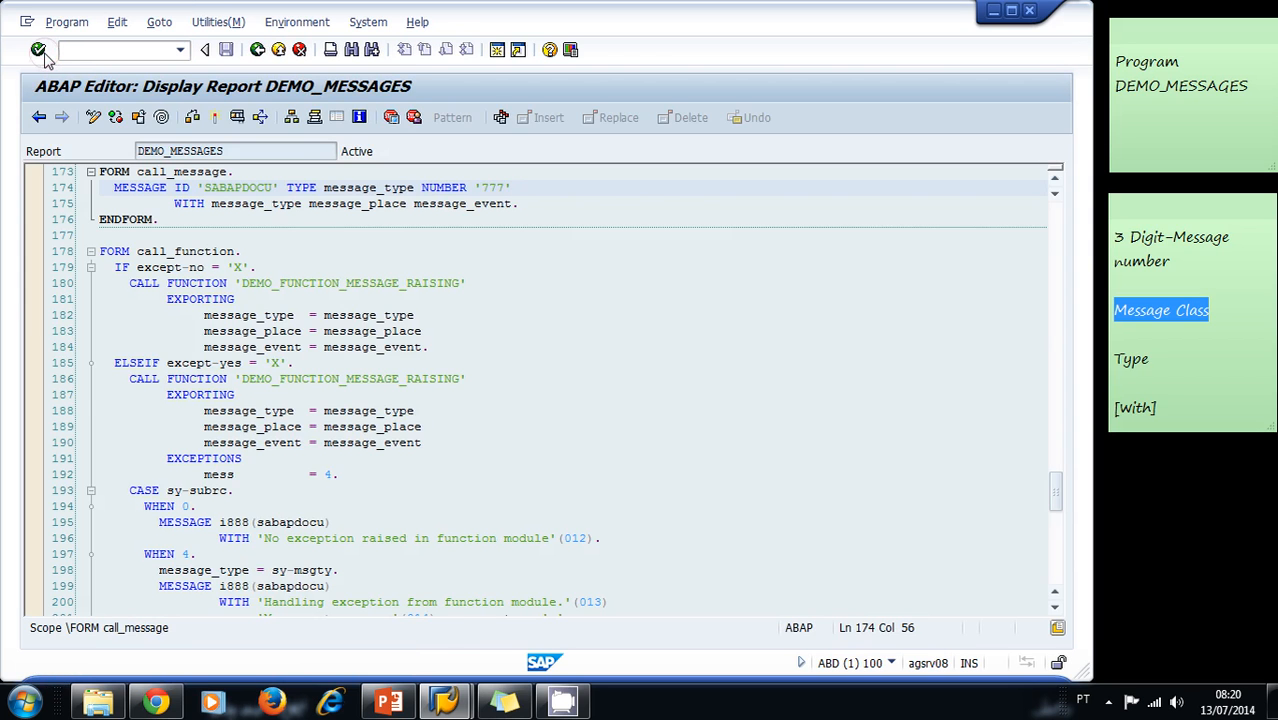
left_click(504, 364)
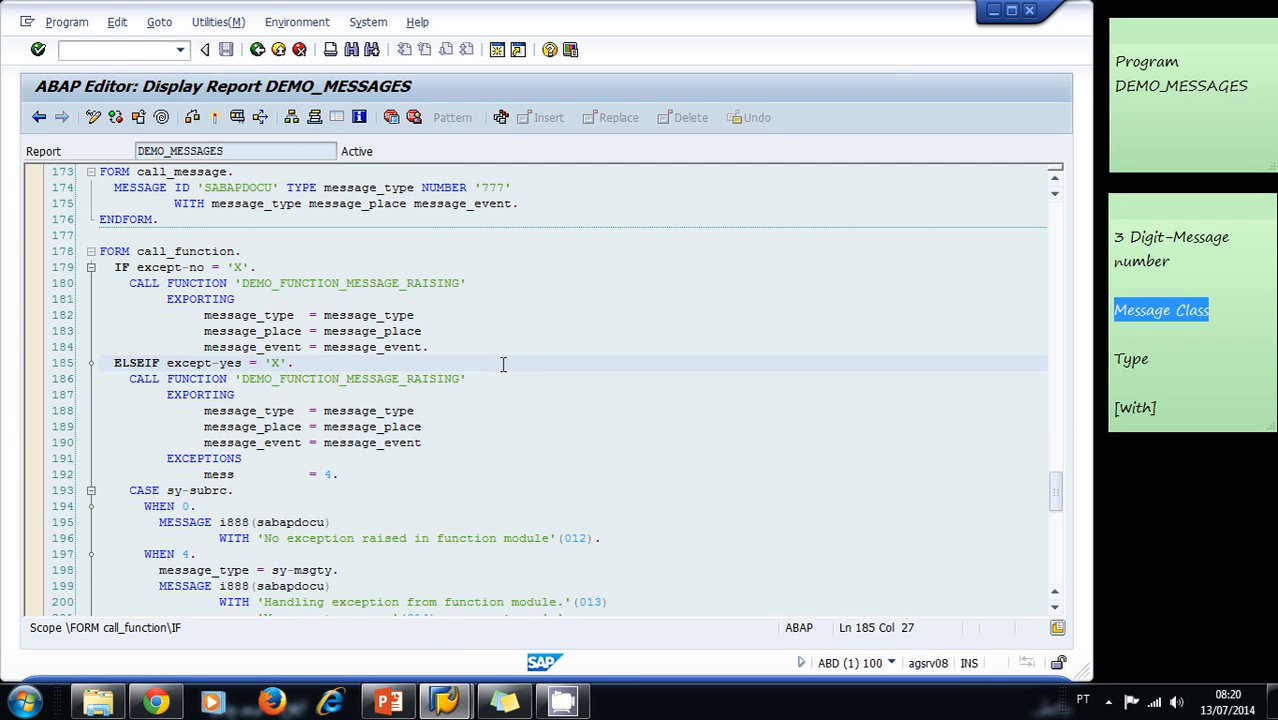
mouse_move(294, 224)
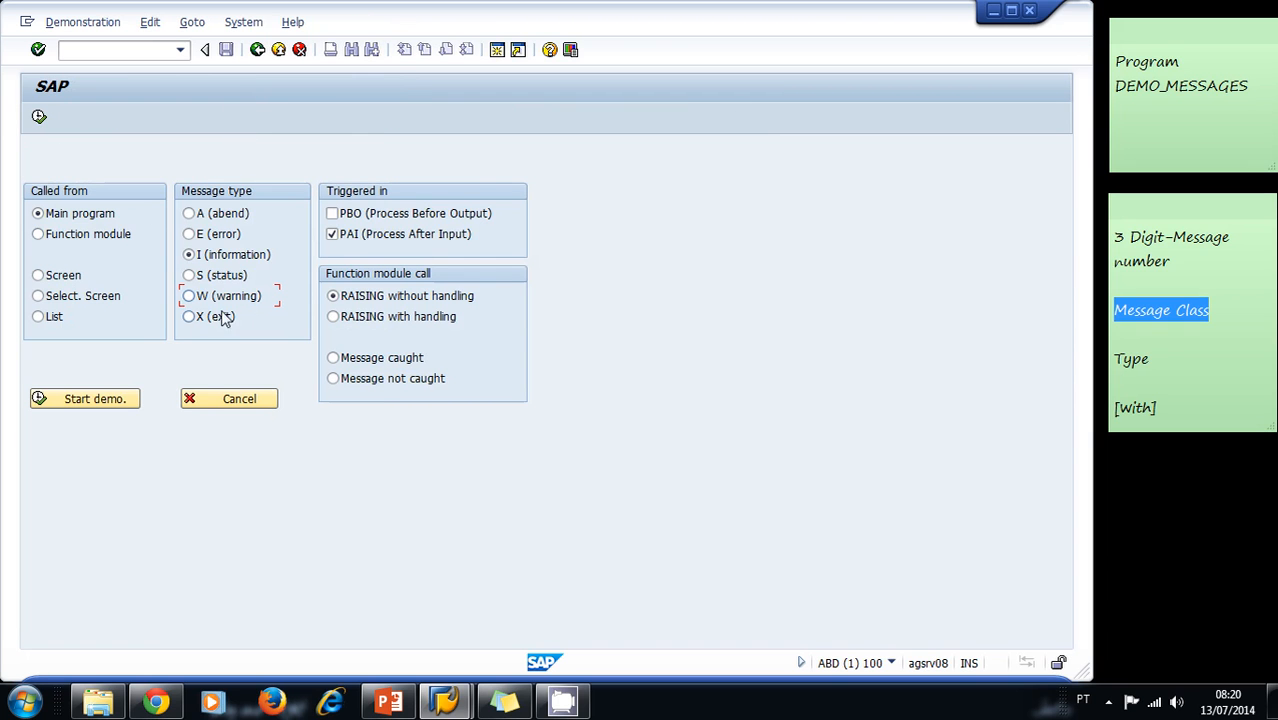
left_click(188, 316)
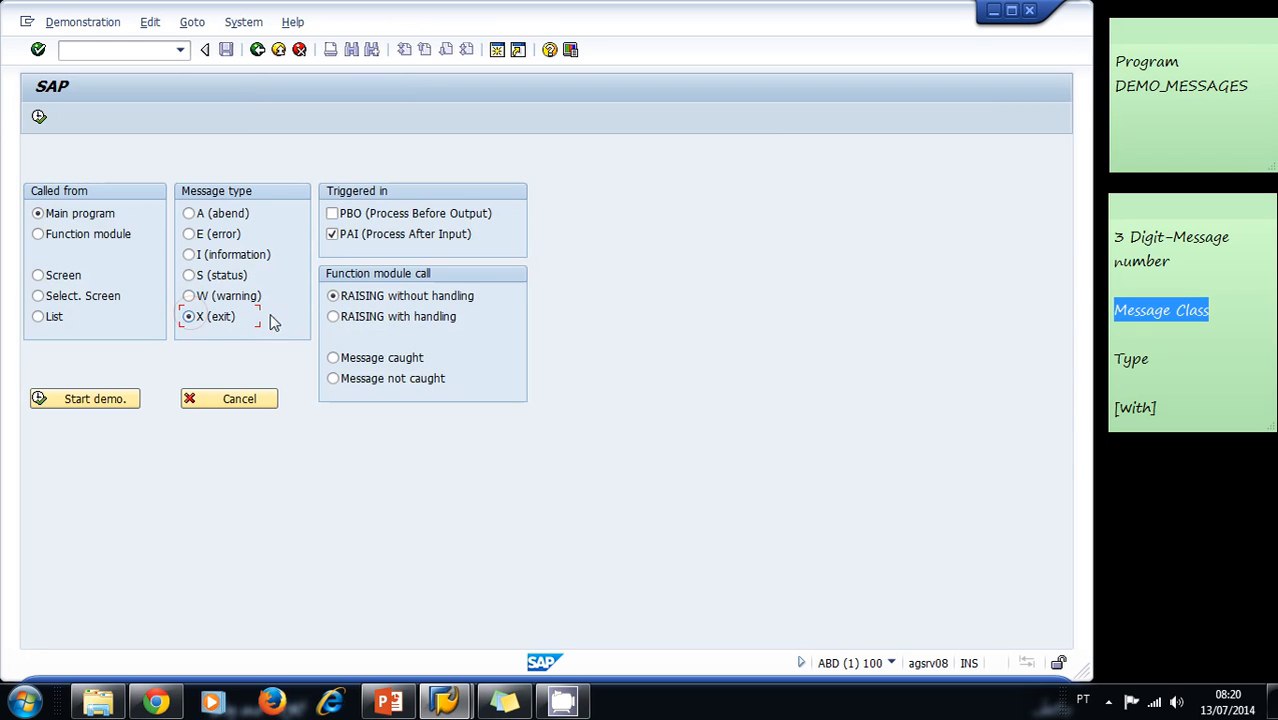
mouse_move(284, 352)
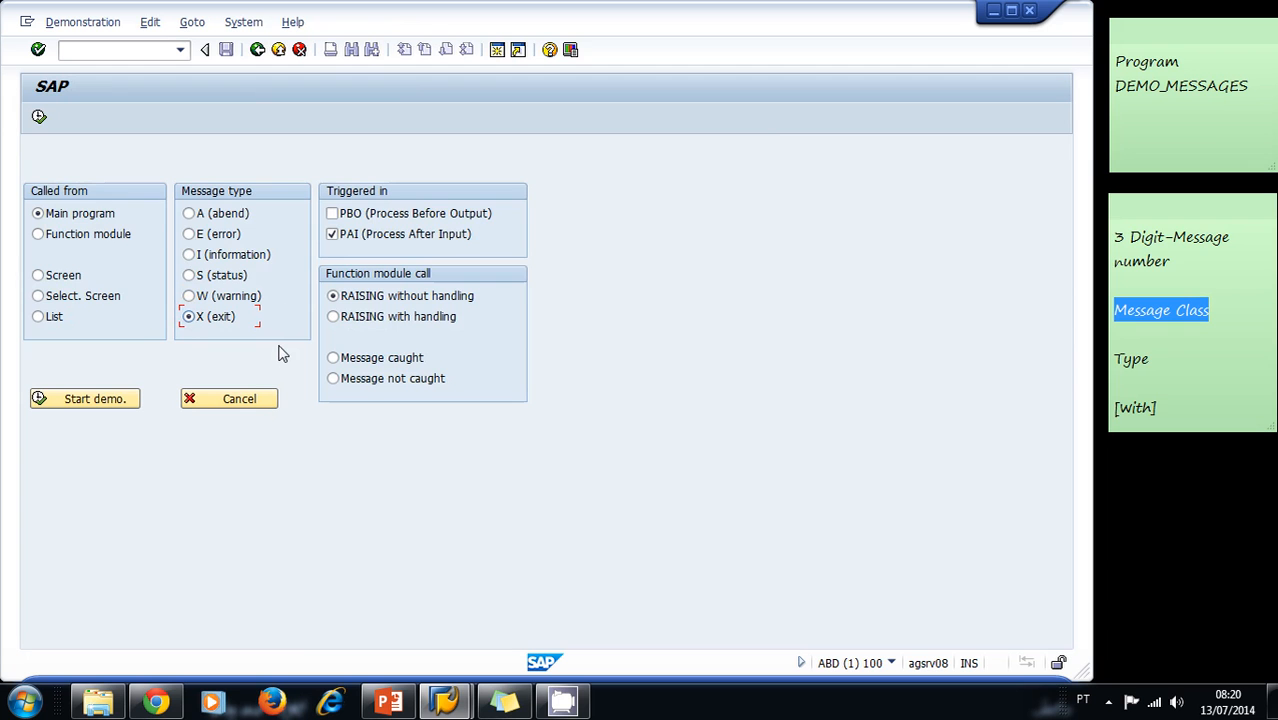
Trigger the MESSAGE_TYPE_X dump and scroll to the Source Code Extract at line 175.
left_click(84, 398)
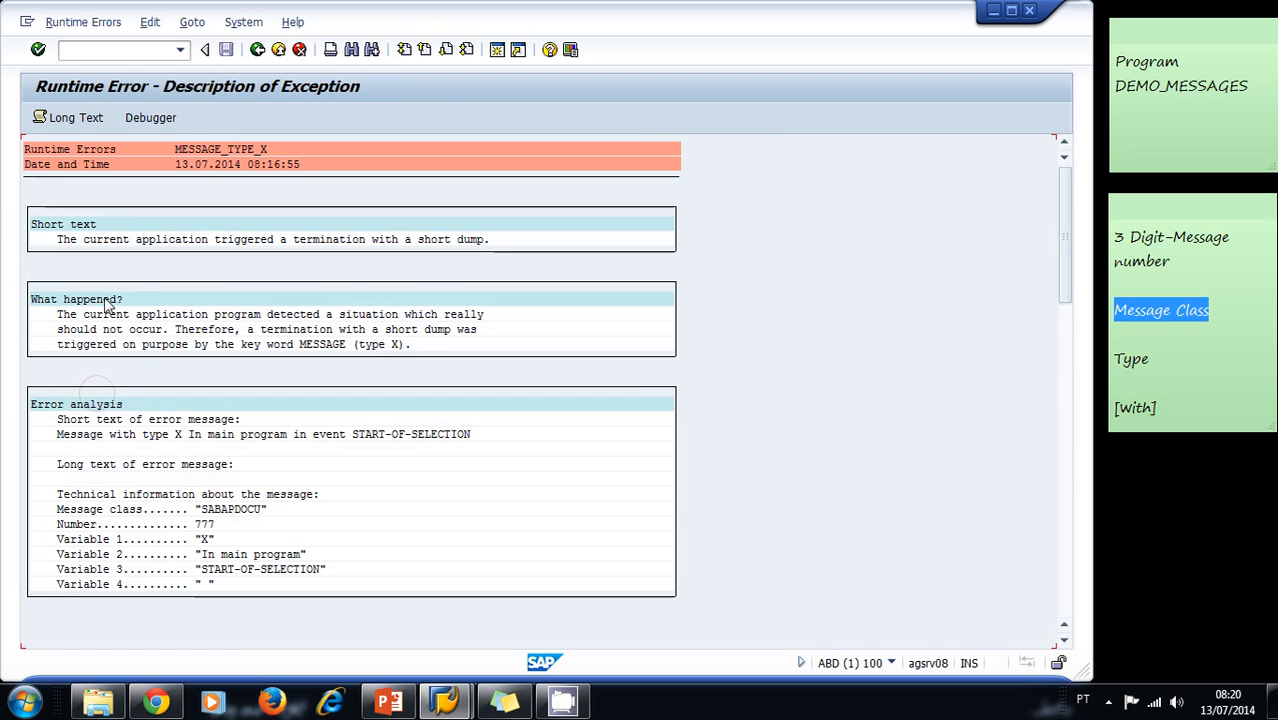
mouse_move(660, 248)
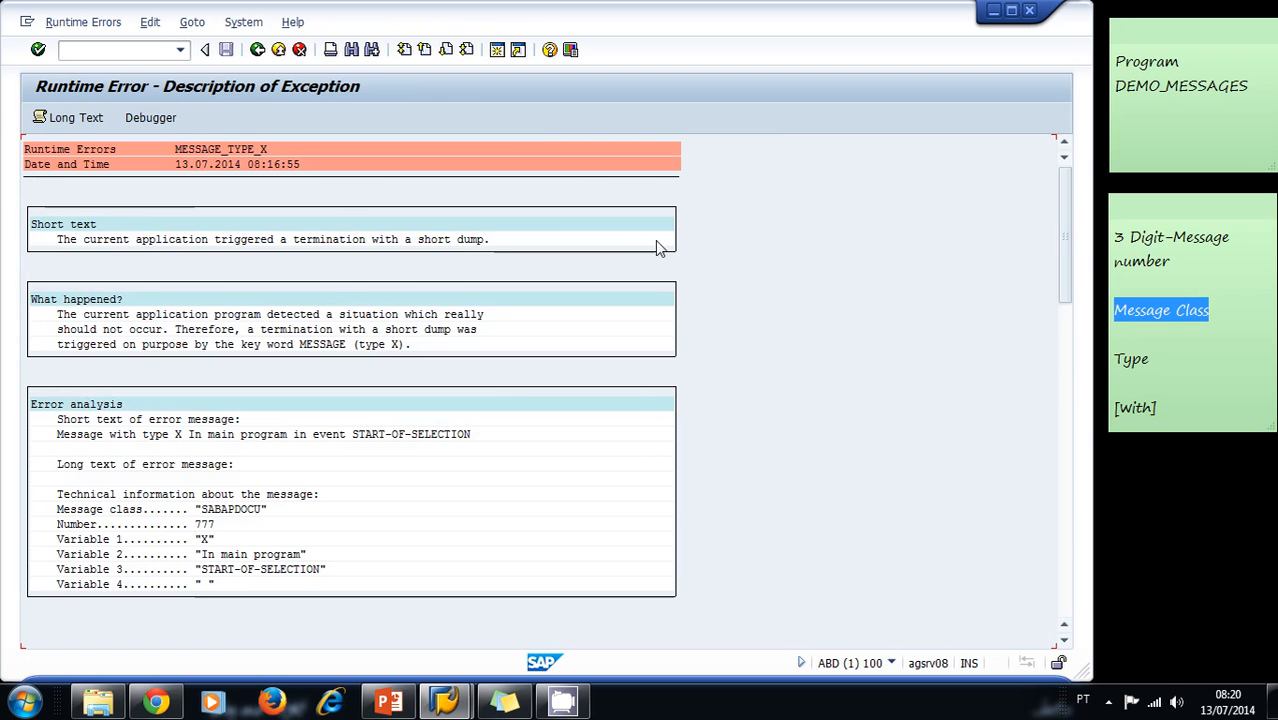
mouse_move(54, 250)
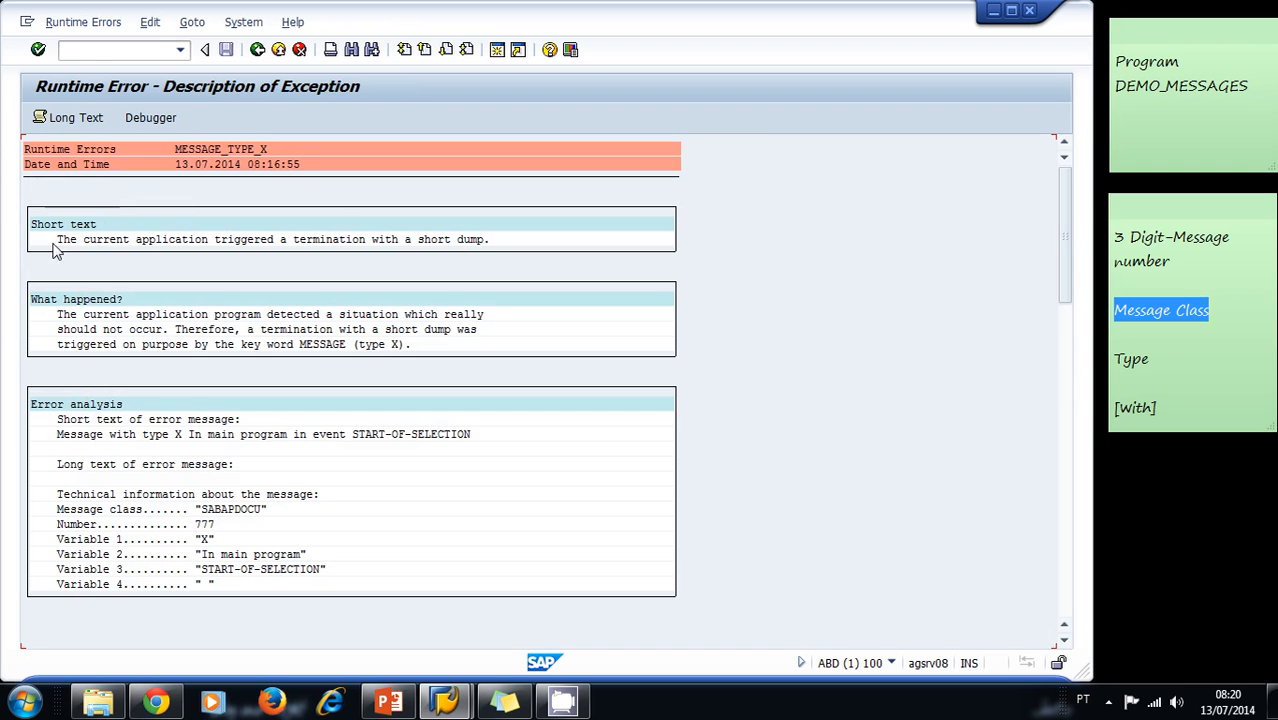
mouse_move(218, 434)
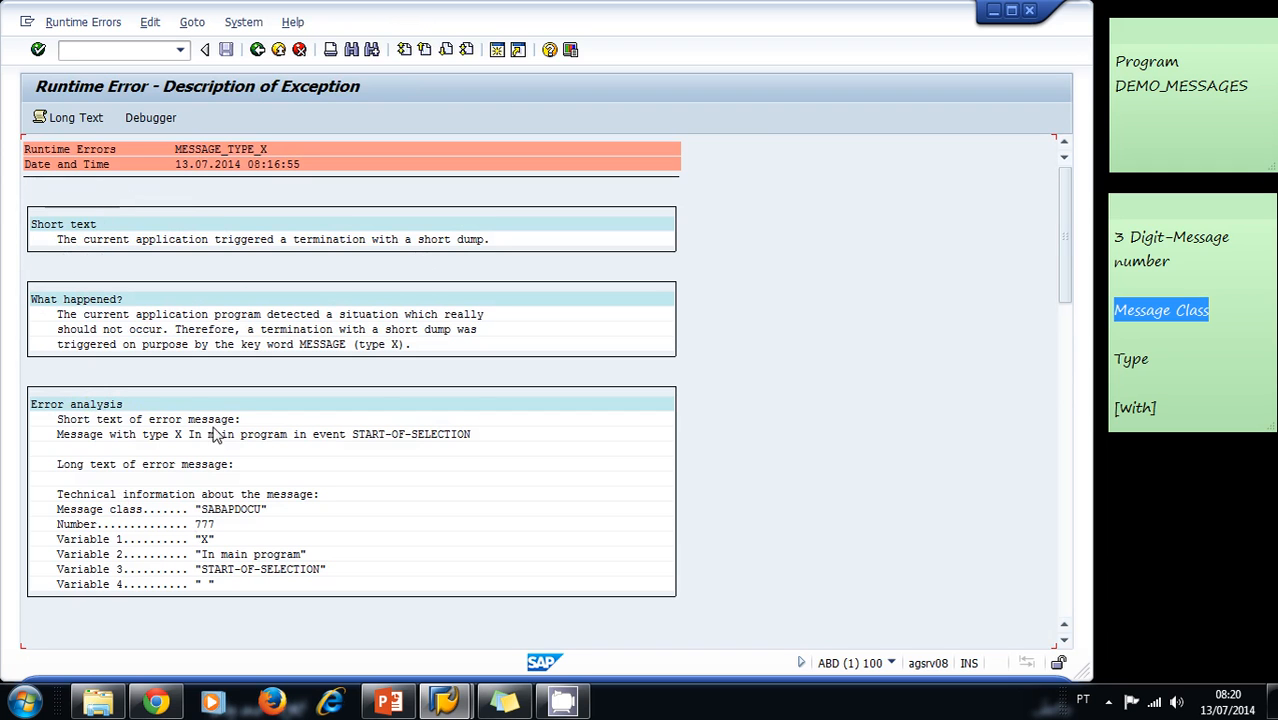
scroll("down", 3)
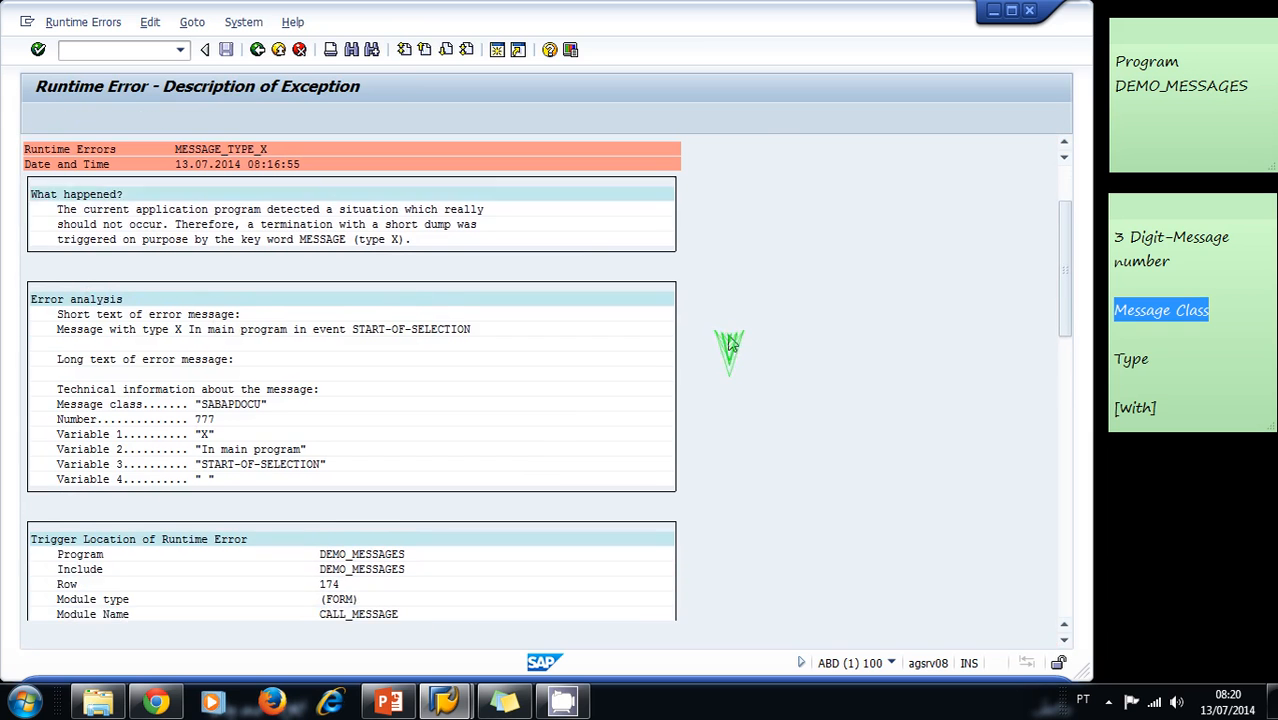
scroll("down", 3)
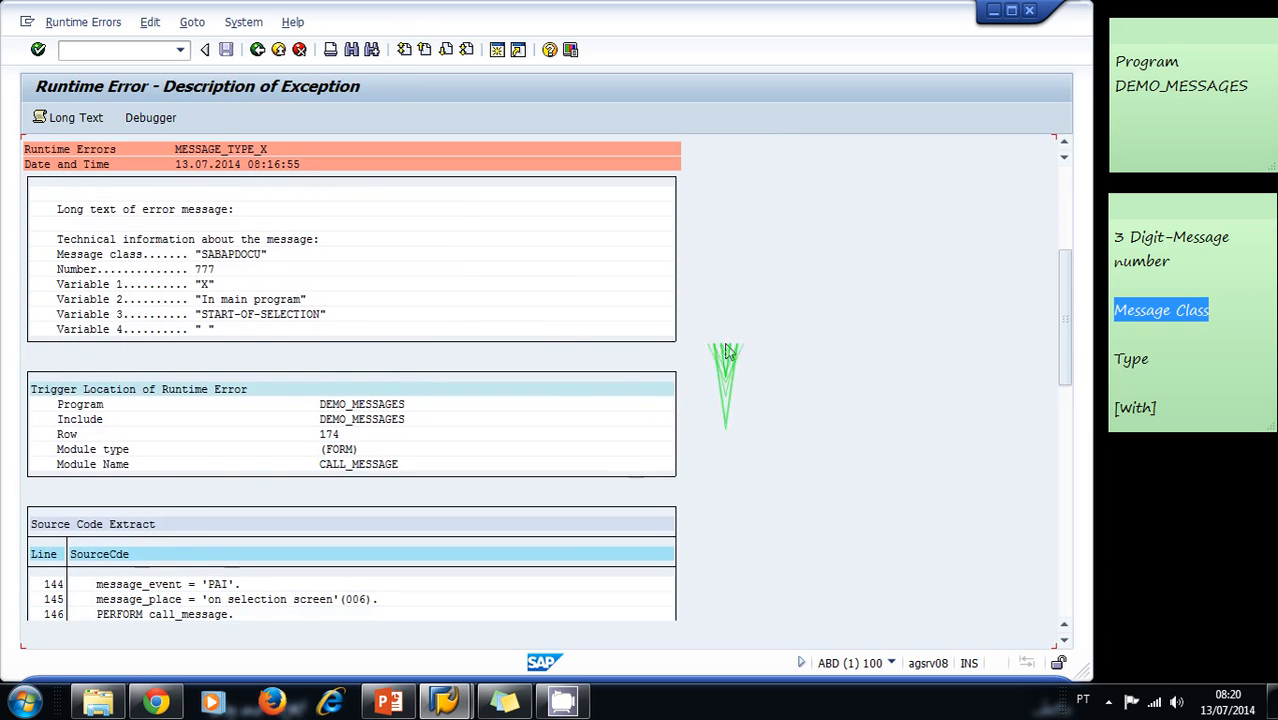
scroll("down", 3)
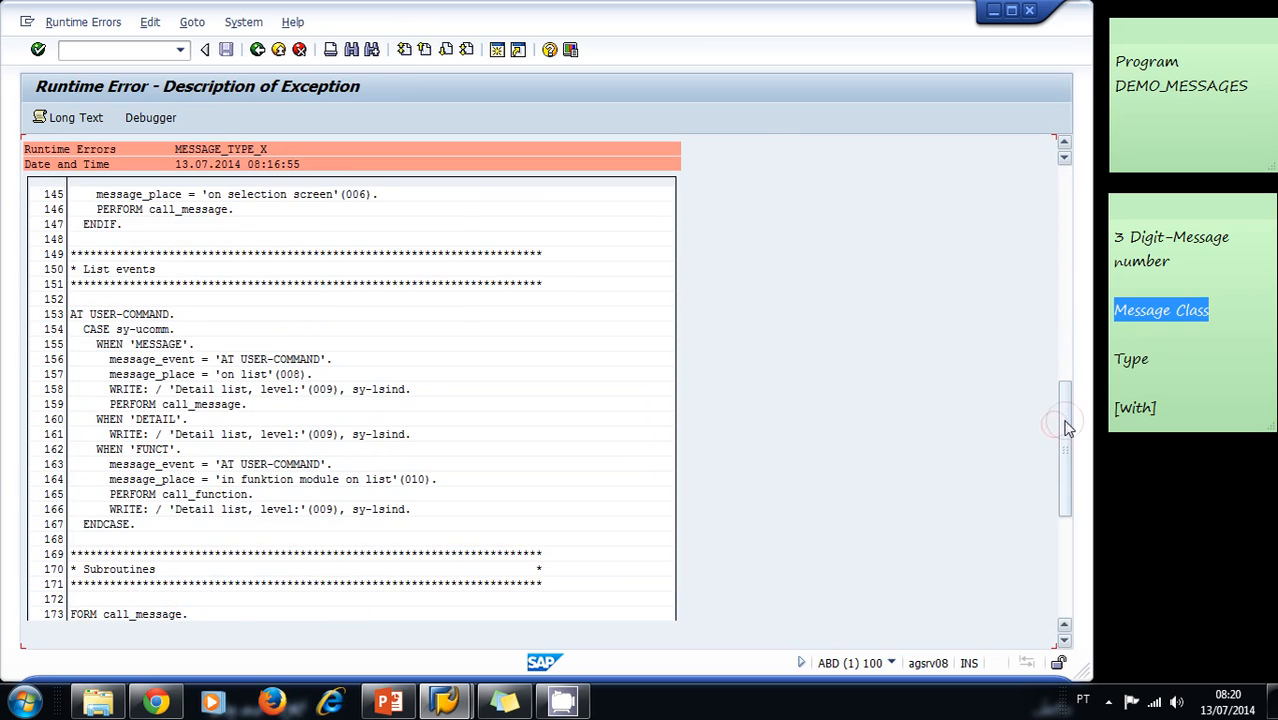
scroll("down", 3)
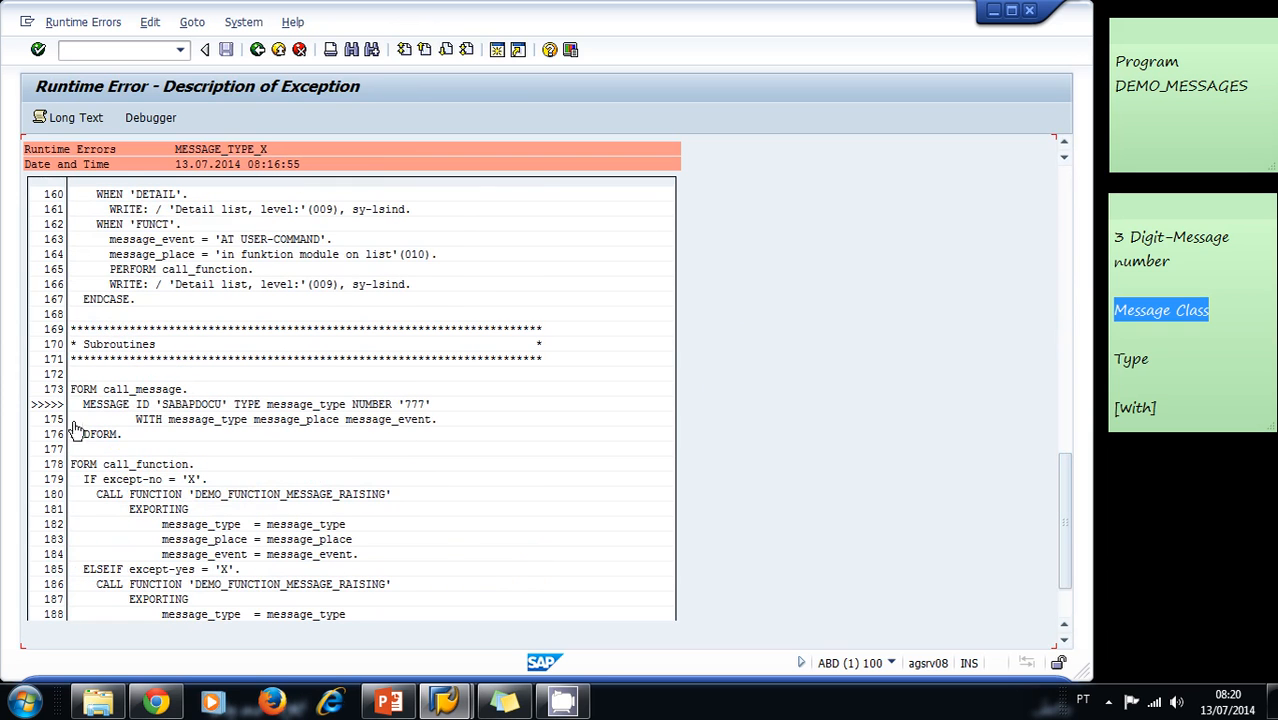
mouse_move(256, 430)
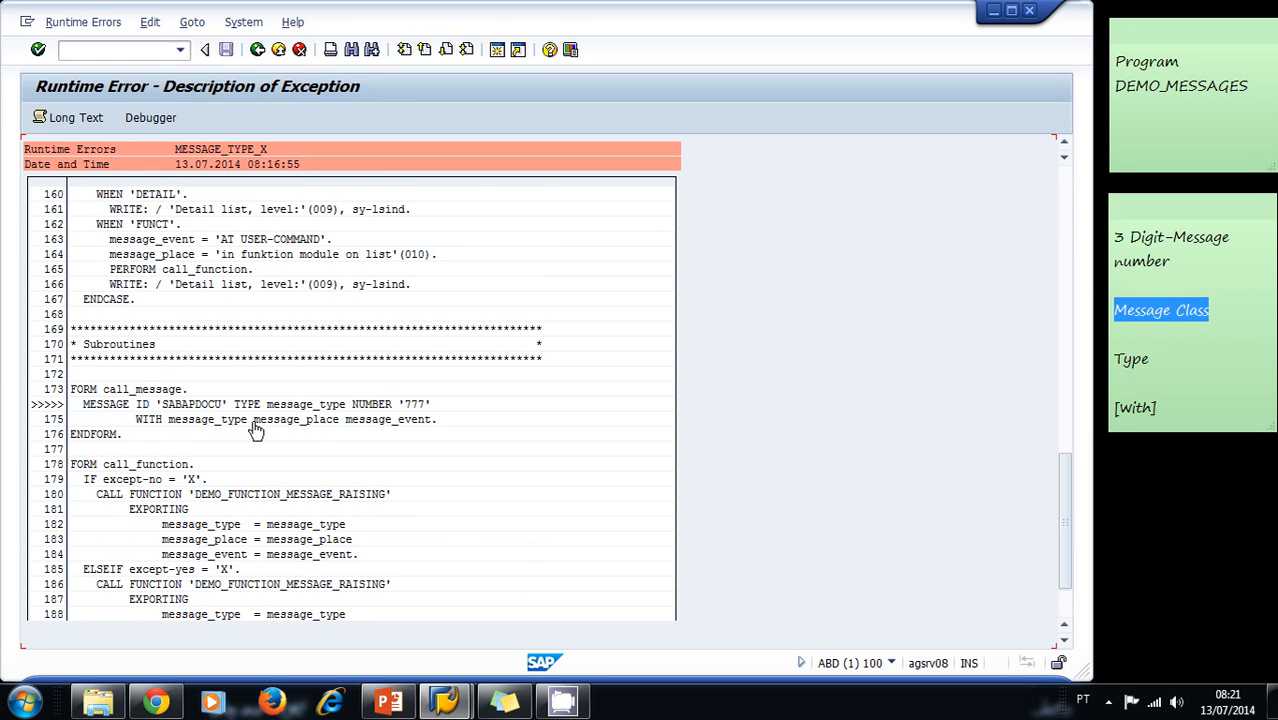
mouse_move(200, 414)
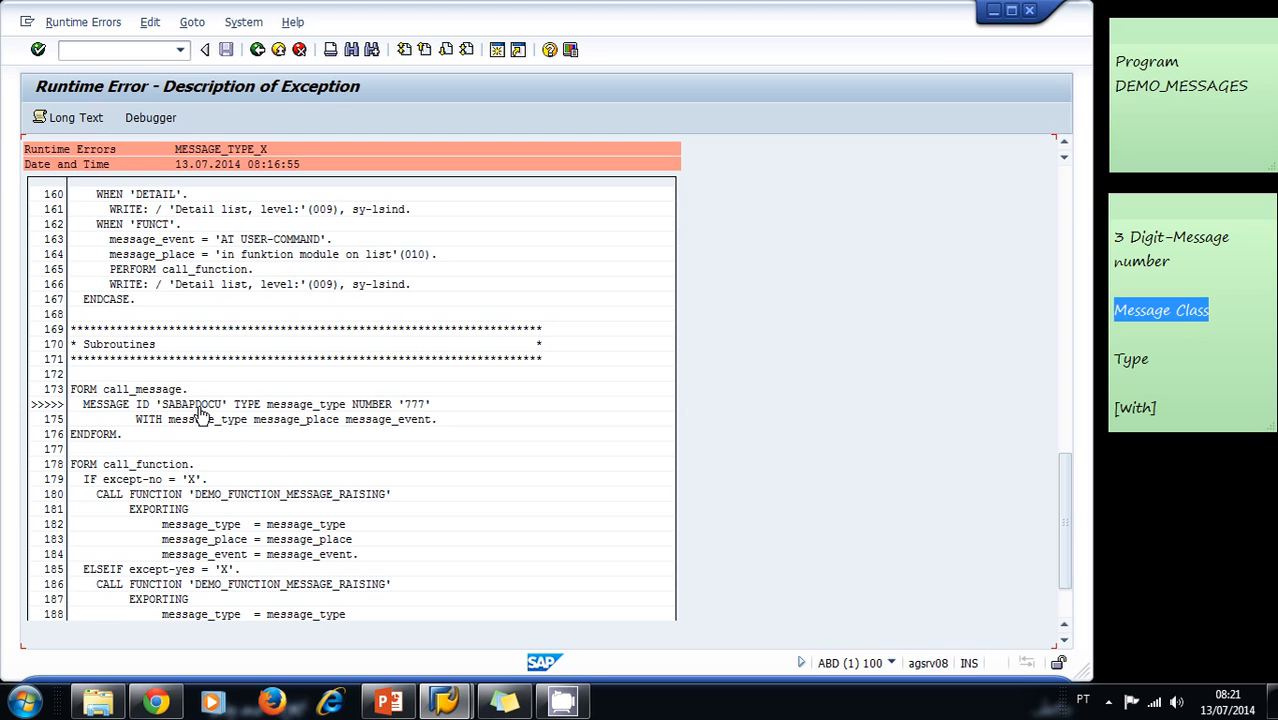
mouse_move(290, 80)
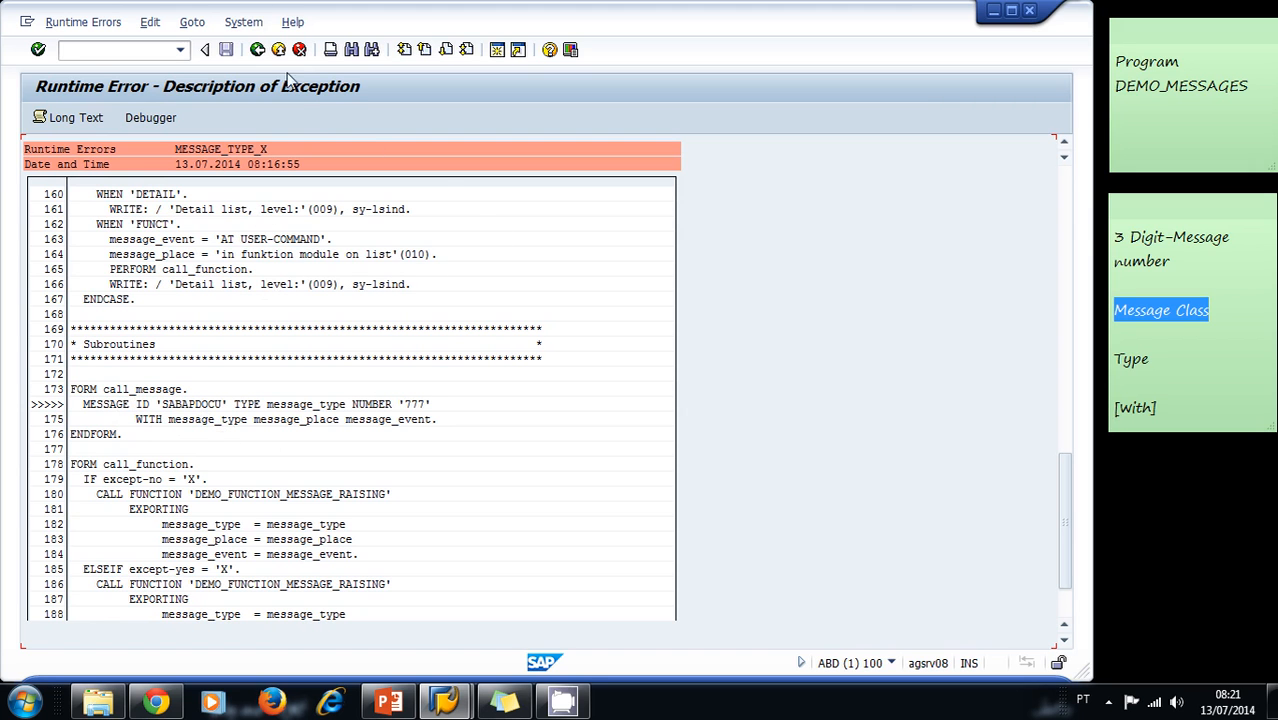
Leave the dump, return to SE38 and execute DEMO_MESSAGES to reach its options screen.
left_click(256, 48)
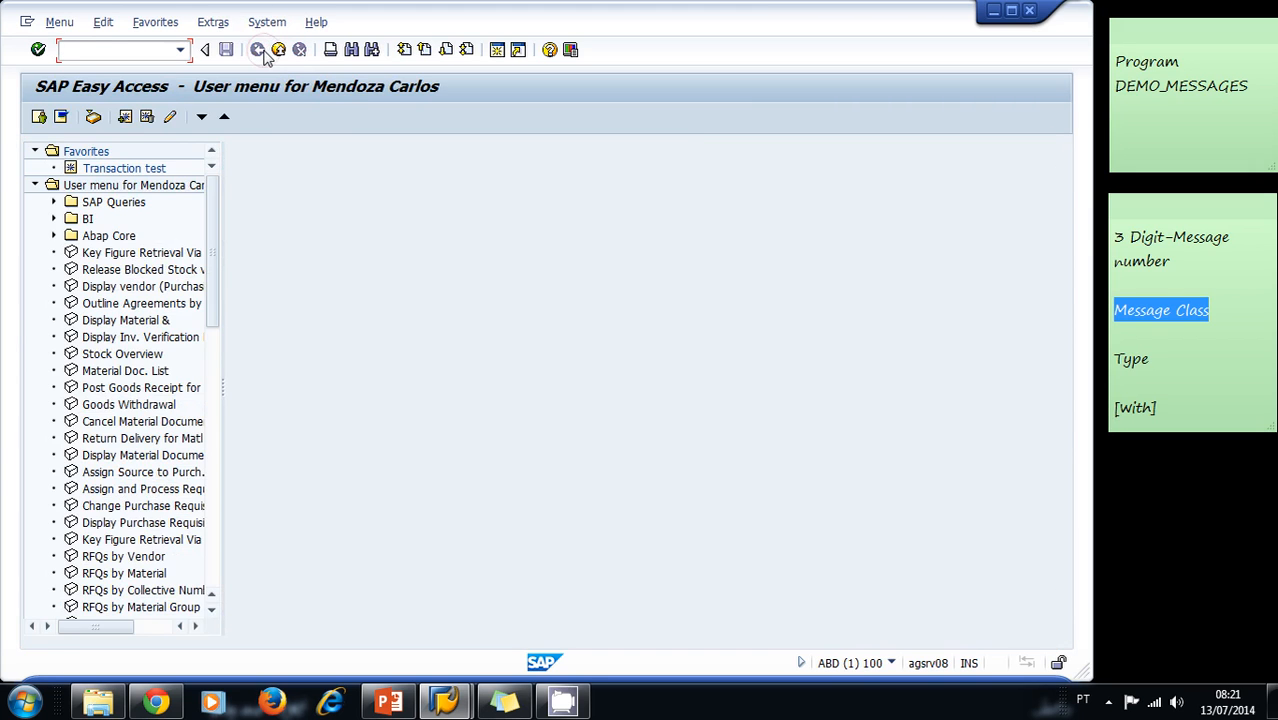
type("se")
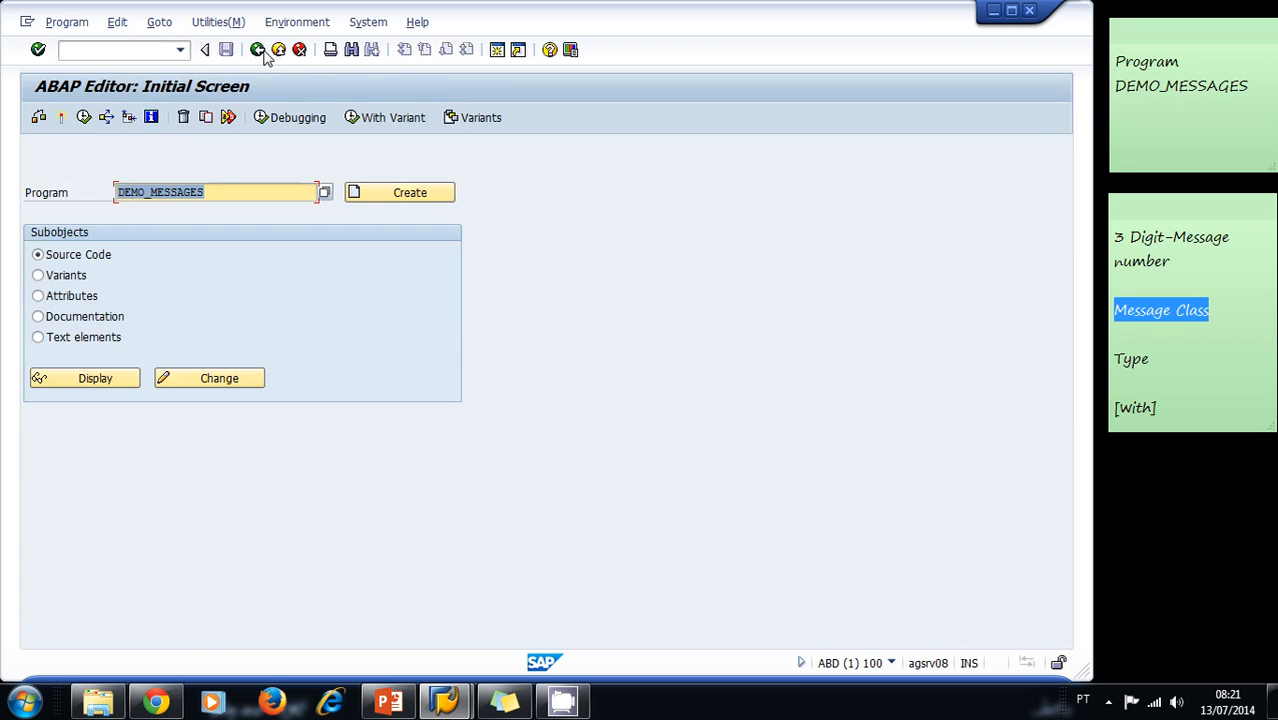
left_click(228, 192)
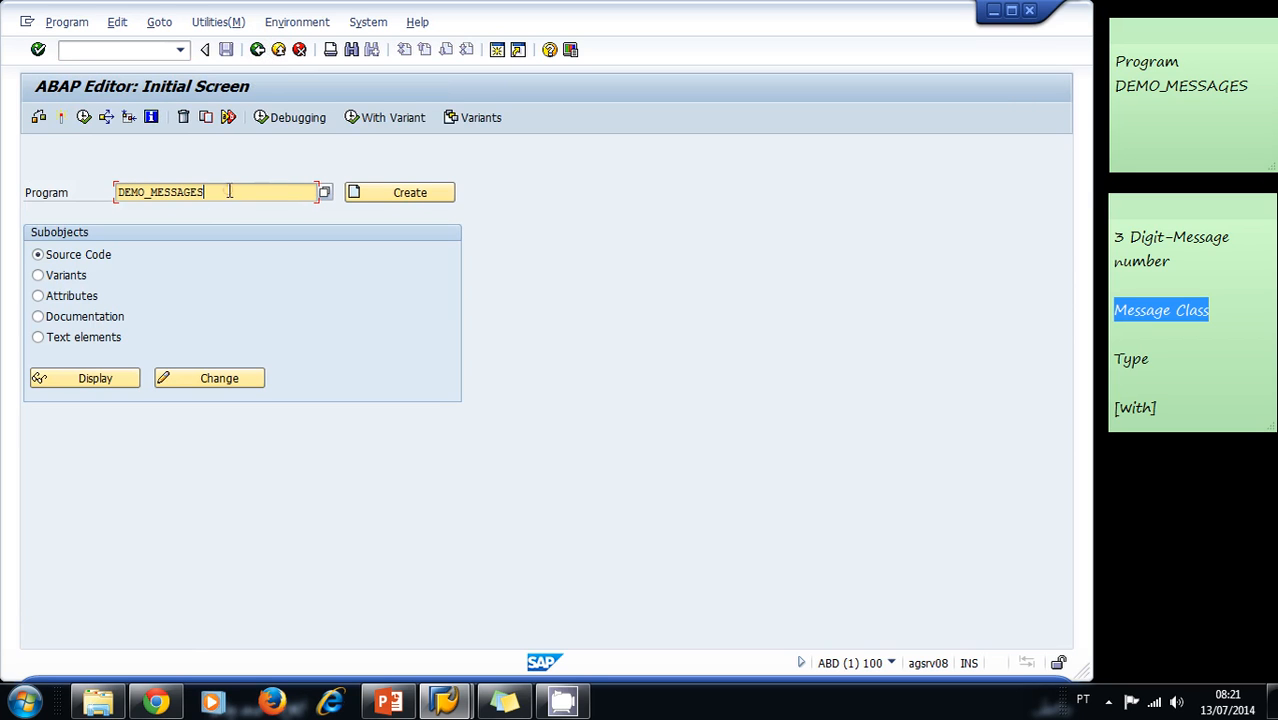
mouse_move(96, 378)
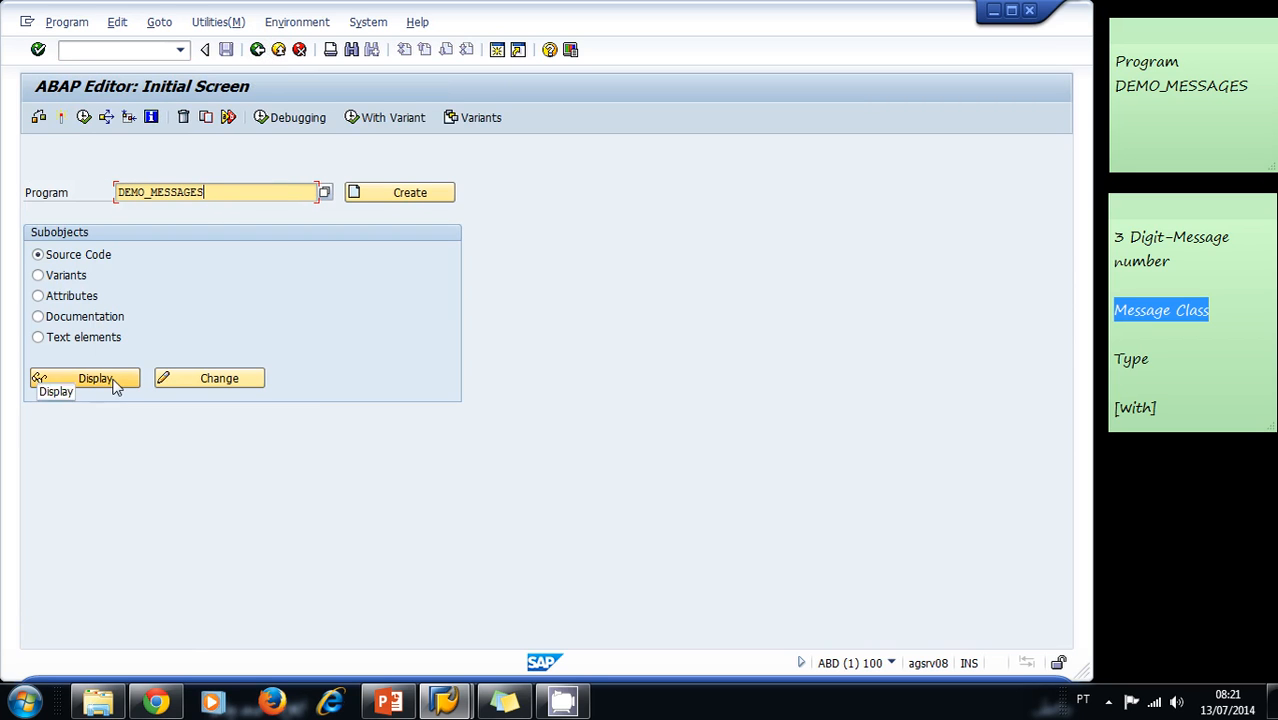
left_click(96, 378)
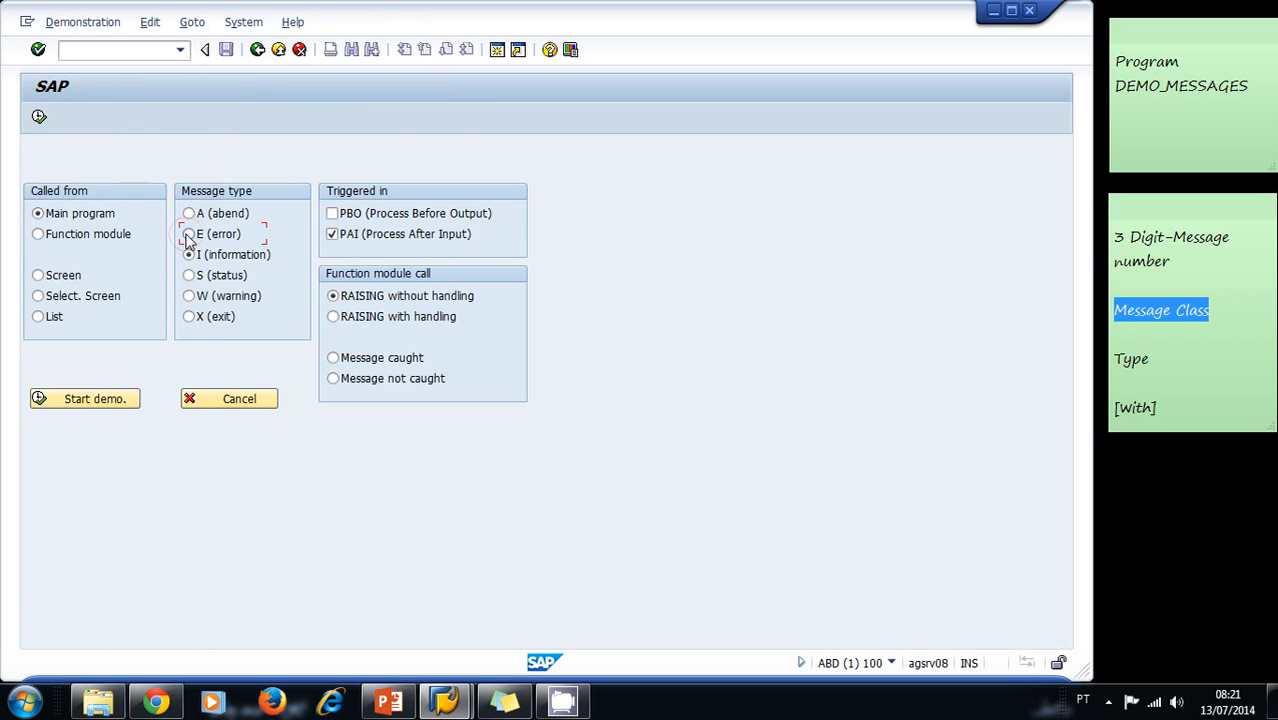
Run the demo with type E, read the error in the status bar, and go back to SE38.
left_click(188, 232)
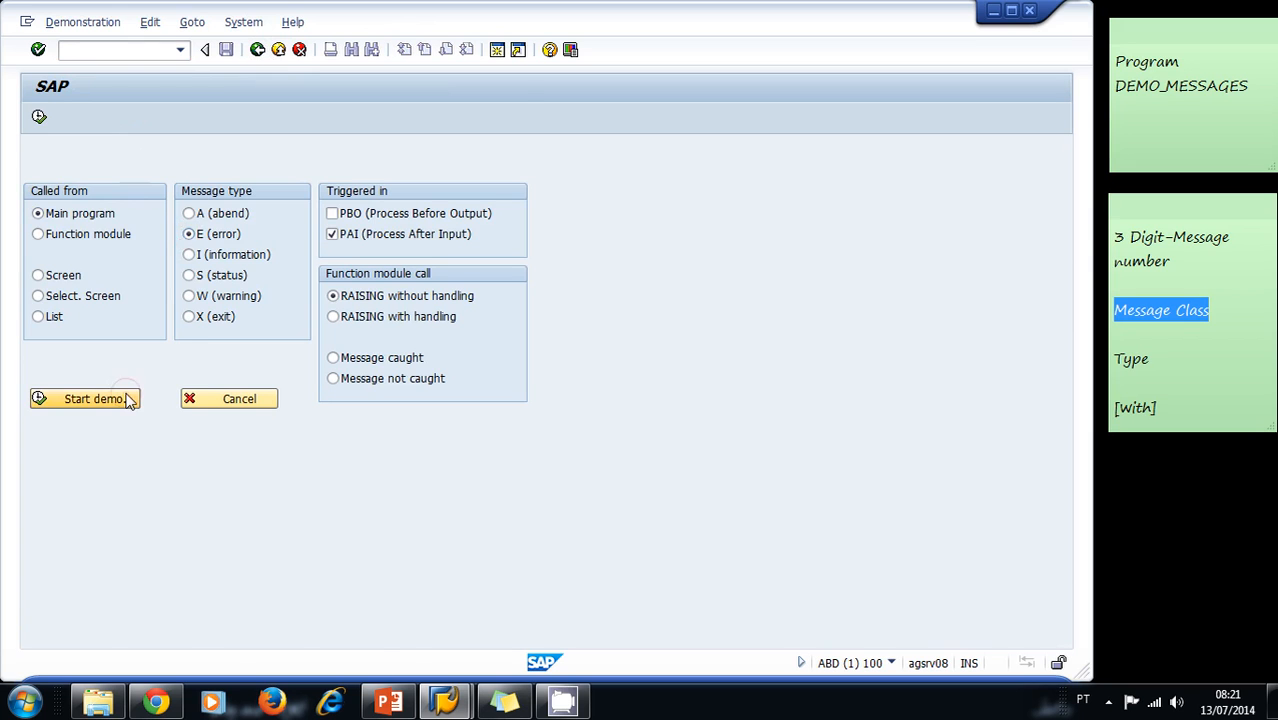
left_click(84, 398)
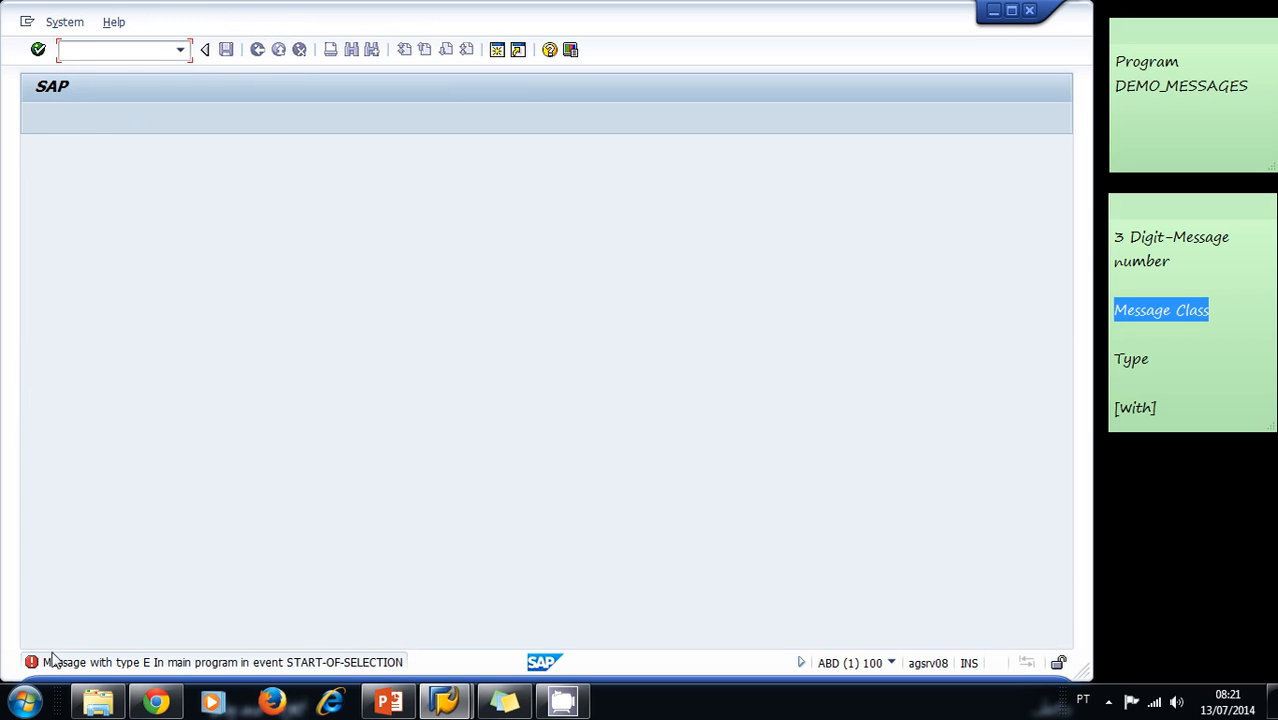
mouse_move(228, 662)
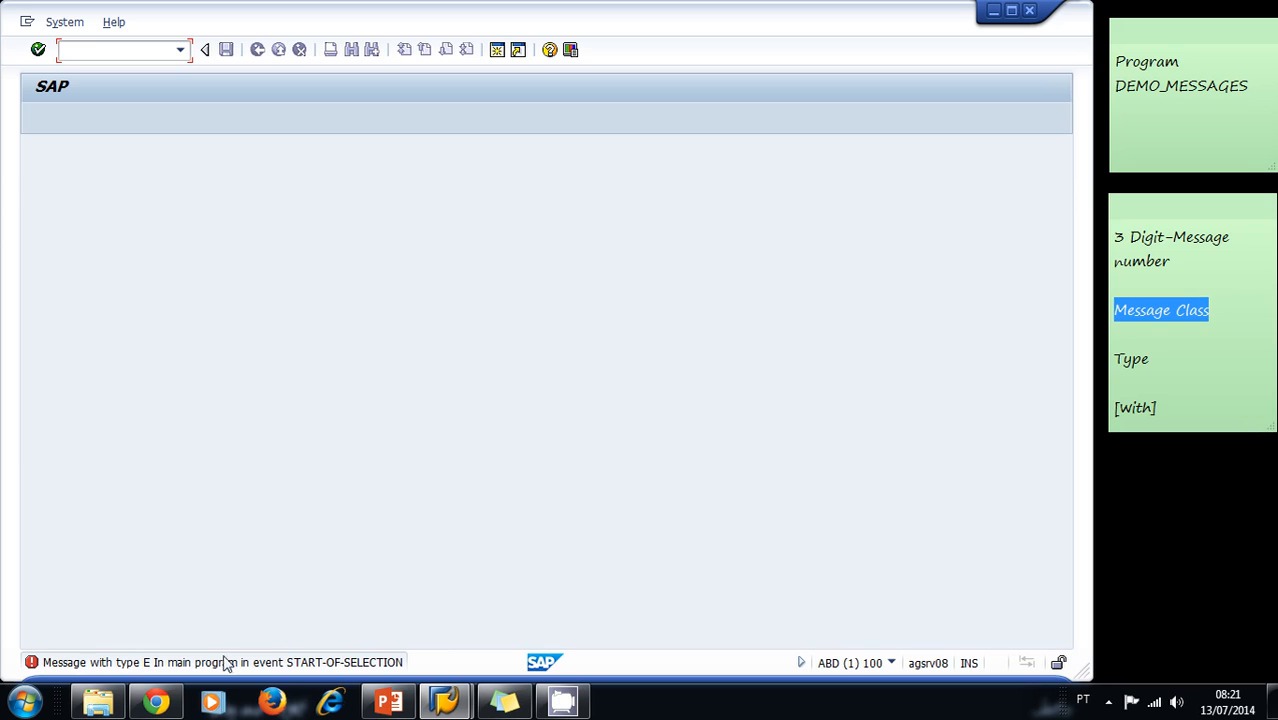
mouse_move(328, 664)
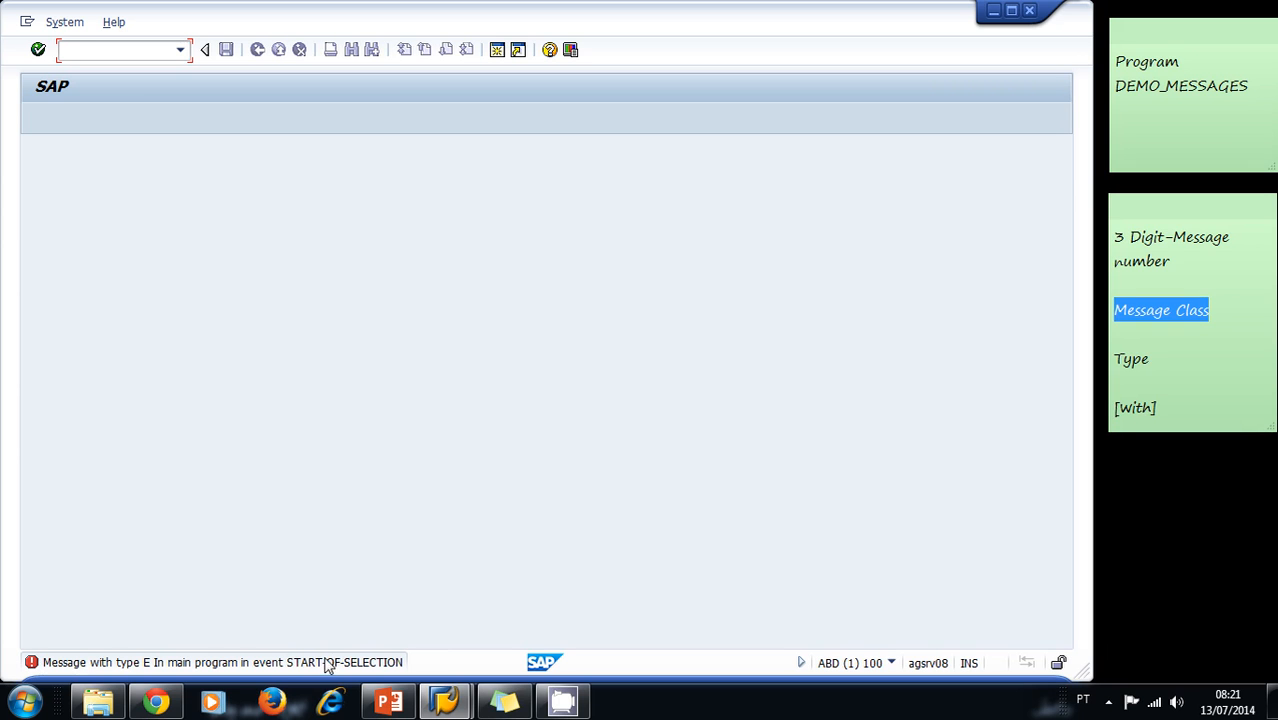
left_click(38, 48)
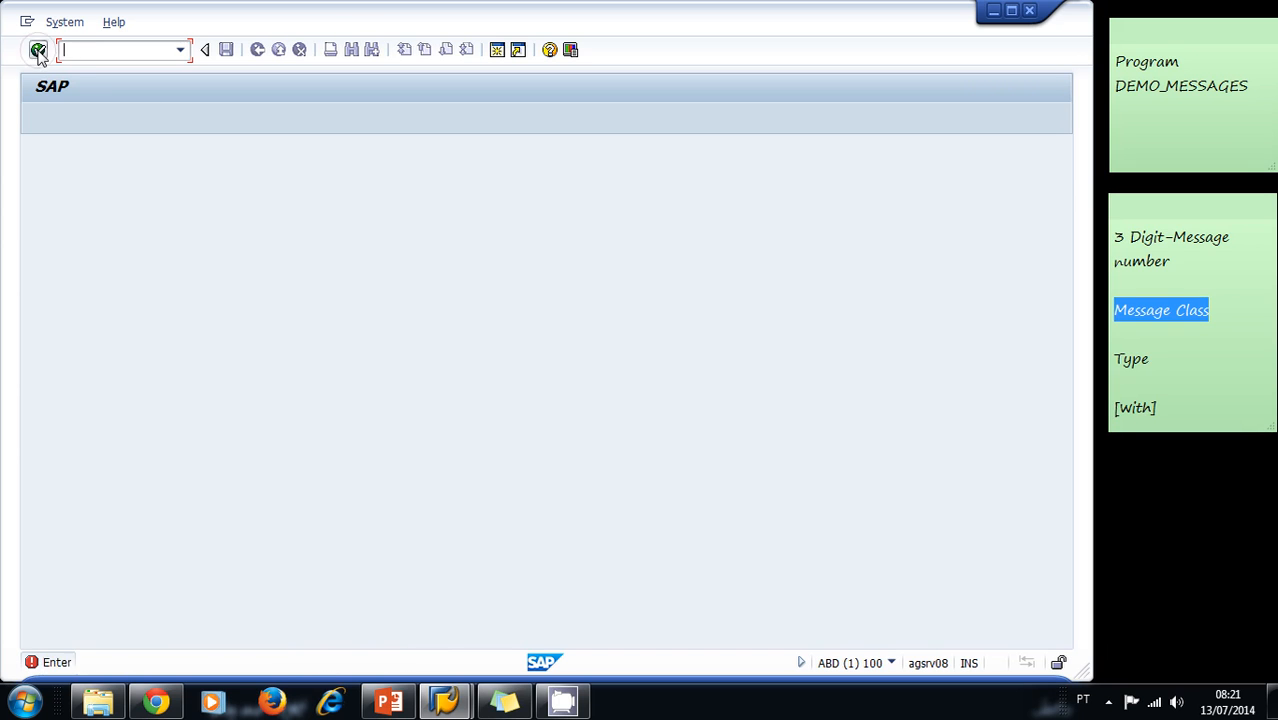
left_click(38, 50)
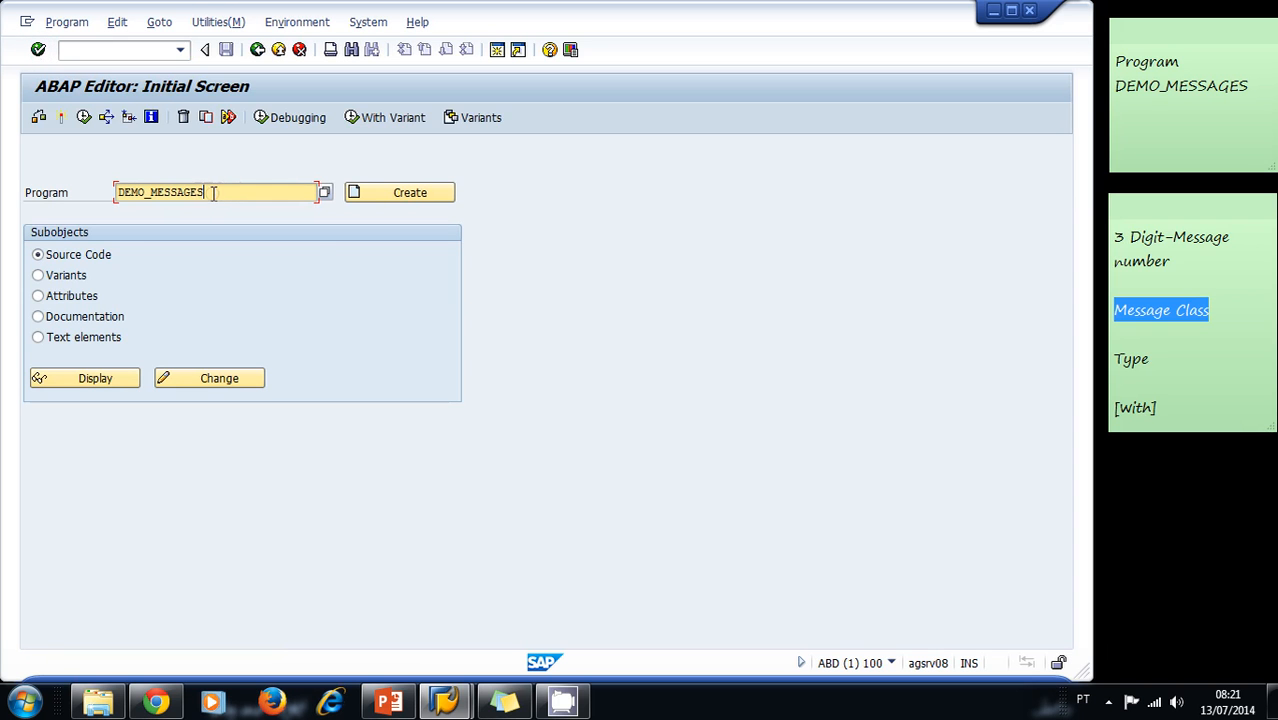
Run the demo with type A, get the abend popup, and Exit to the SAP Easy Access menu.
left_click(84, 378)
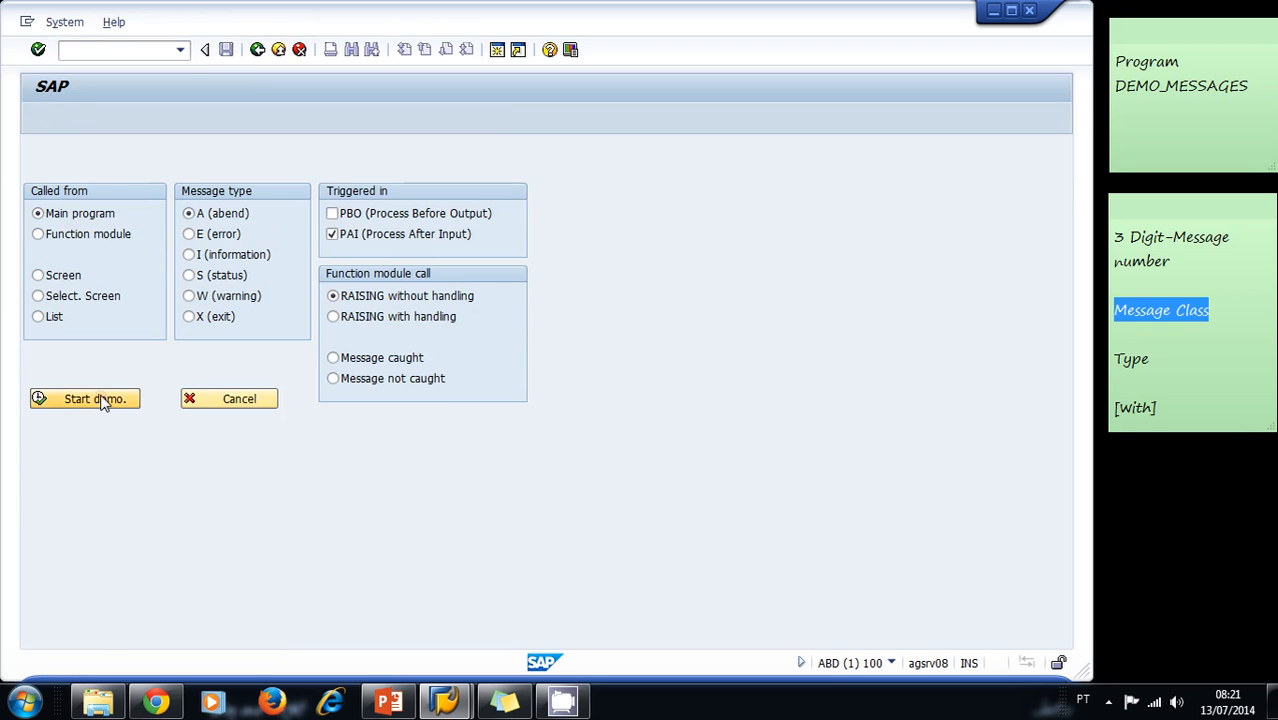
left_click(84, 398)
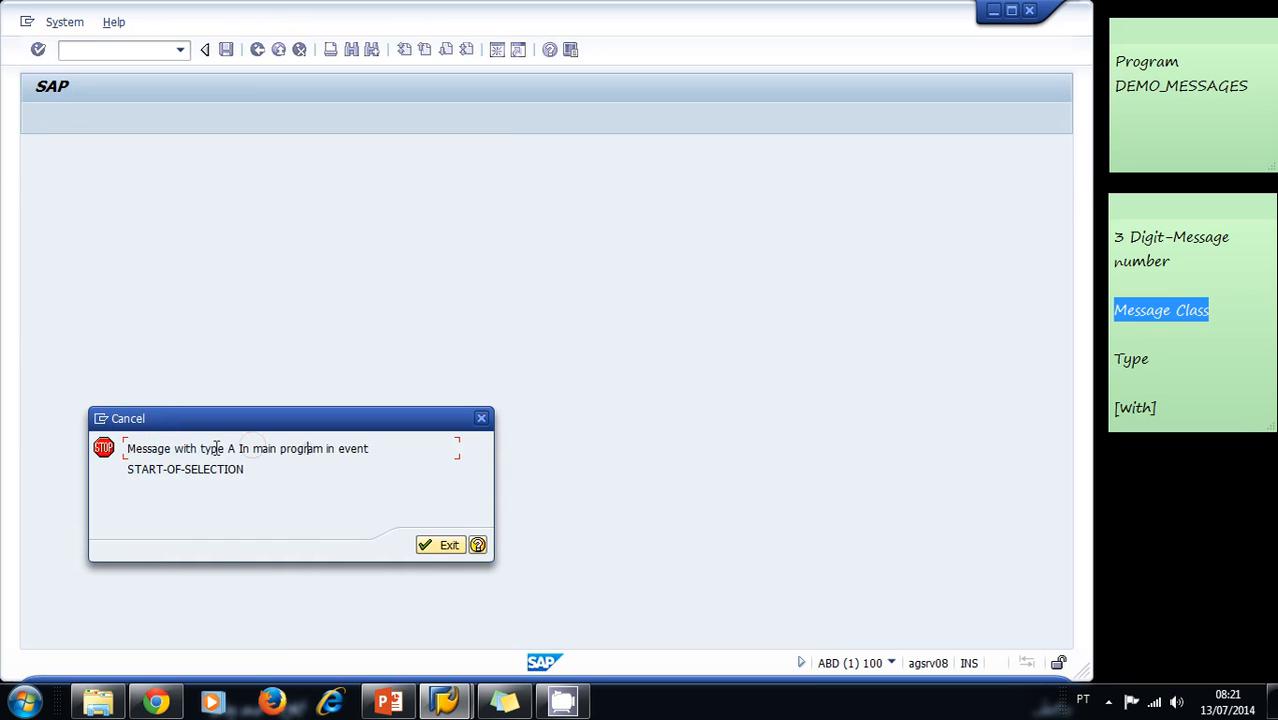
mouse_move(368, 446)
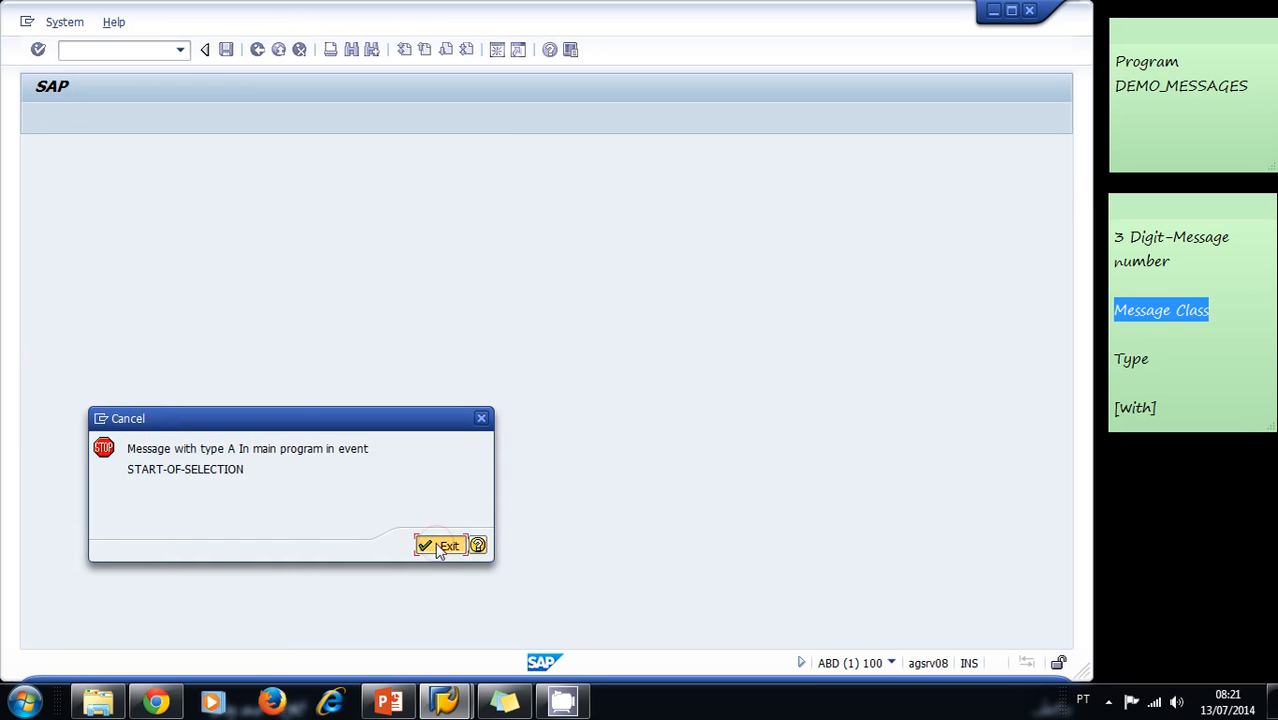
left_click(440, 544)
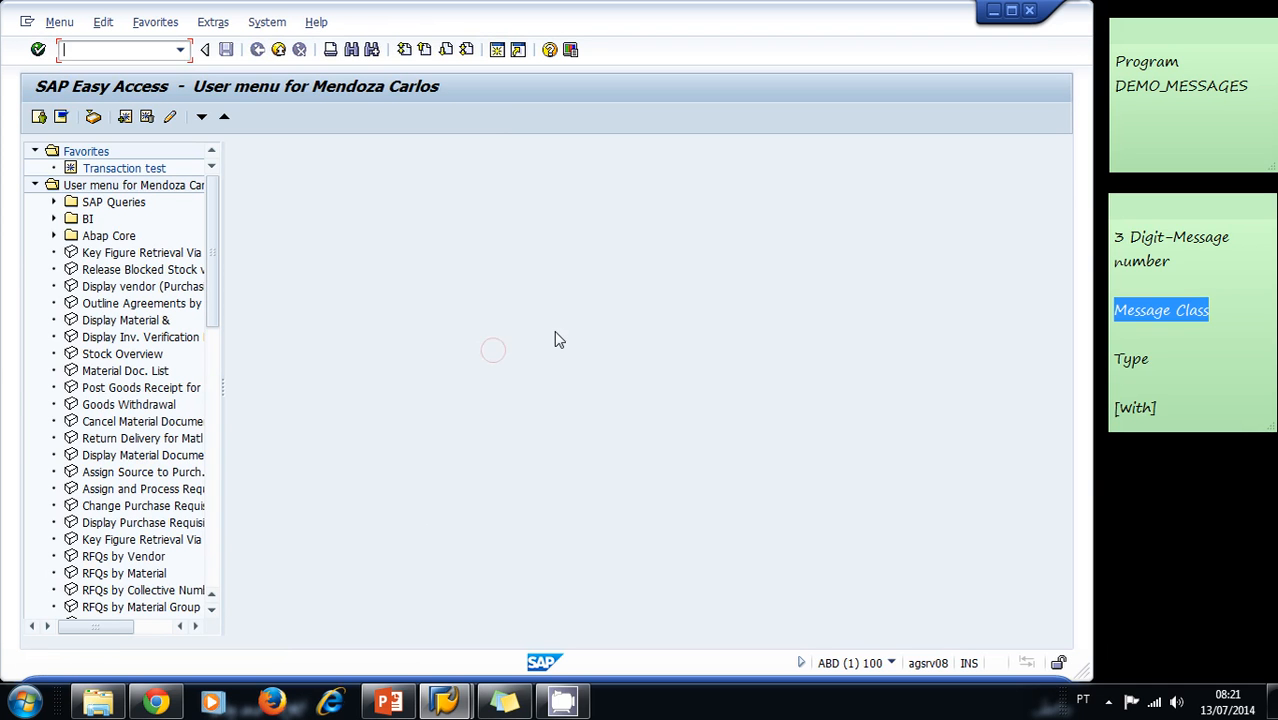